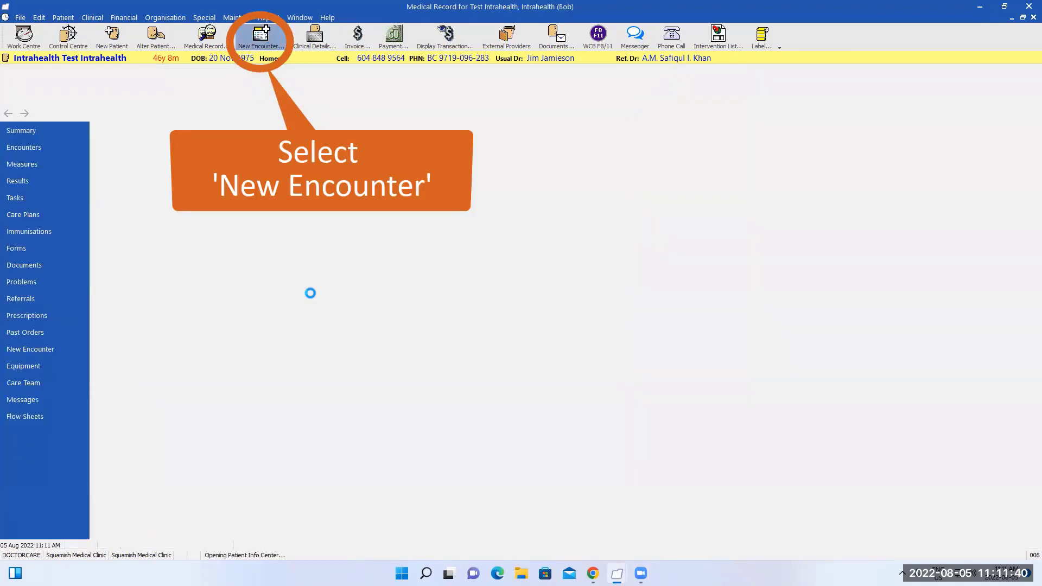
# Step: Start a new encounter and show the problem list in the patient's Clinical Details
pyautogui.click(262, 35)
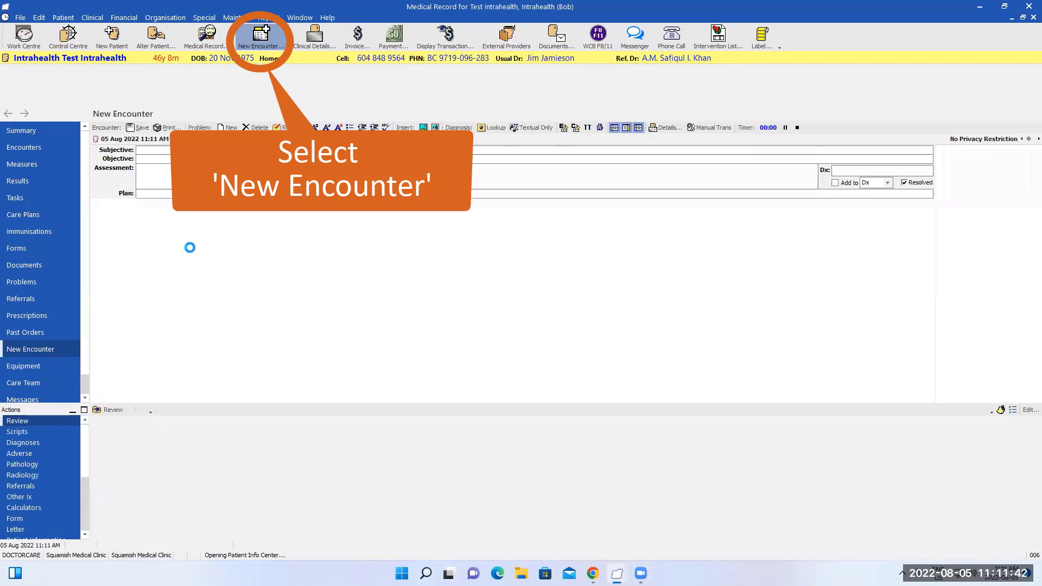
pyautogui.click(262, 37)
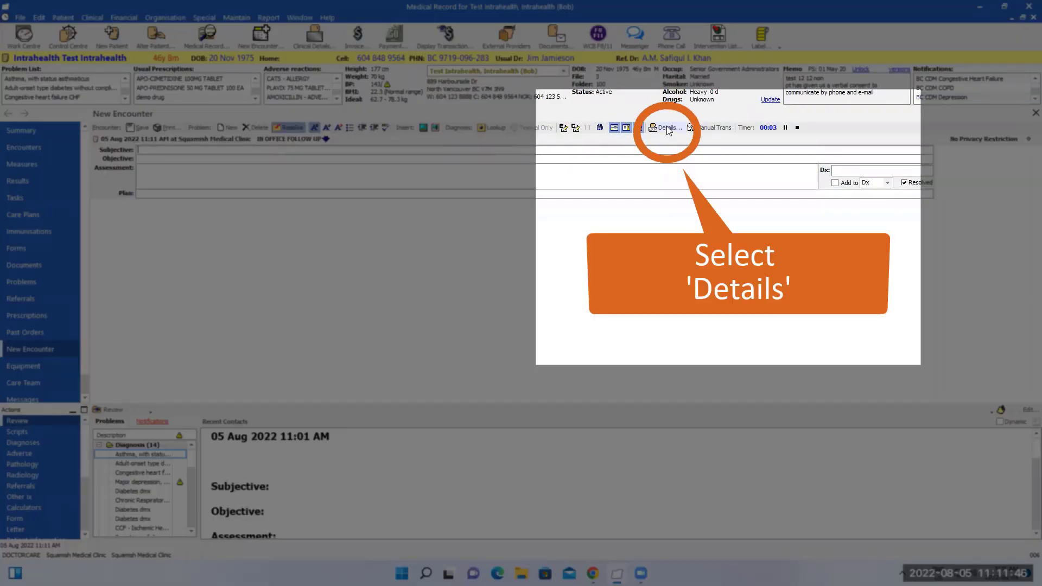
pyautogui.click(665, 127)
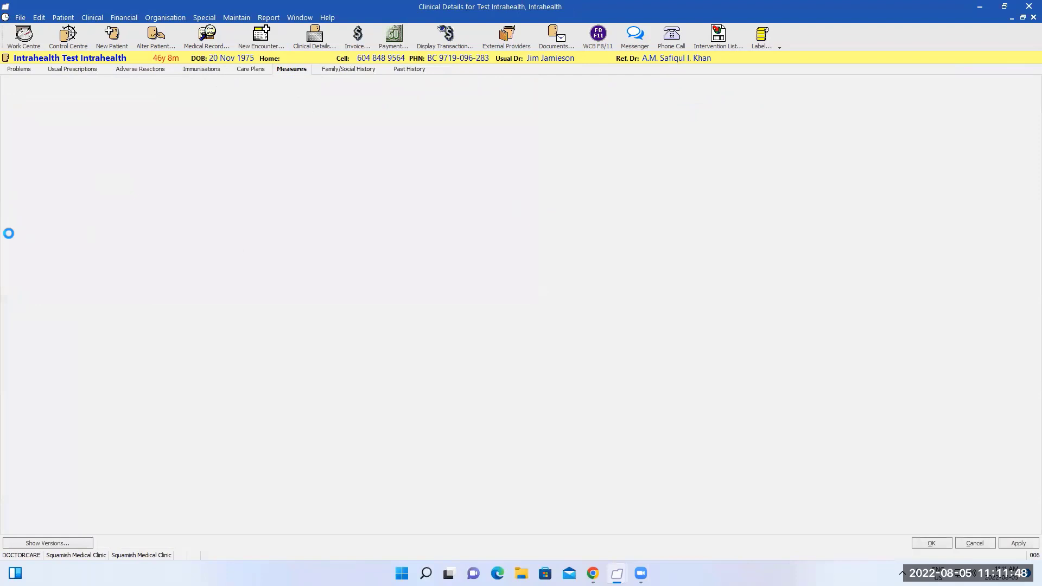
pyautogui.click(19, 69)
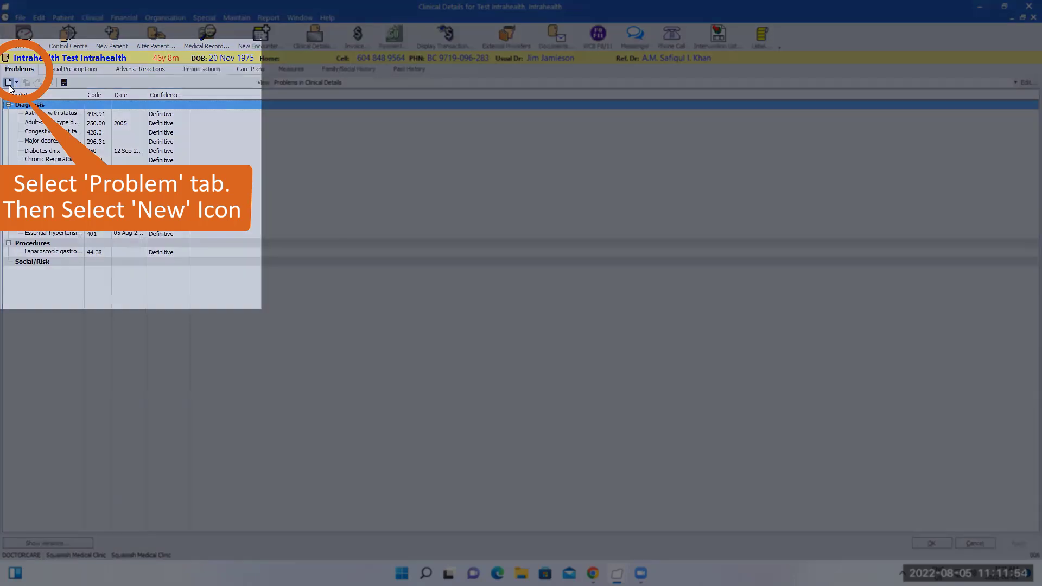
# Step: Add diagnosis code 401, Essential hypertension, with a From date of 05 Aug 2022
pyautogui.click(8, 81)
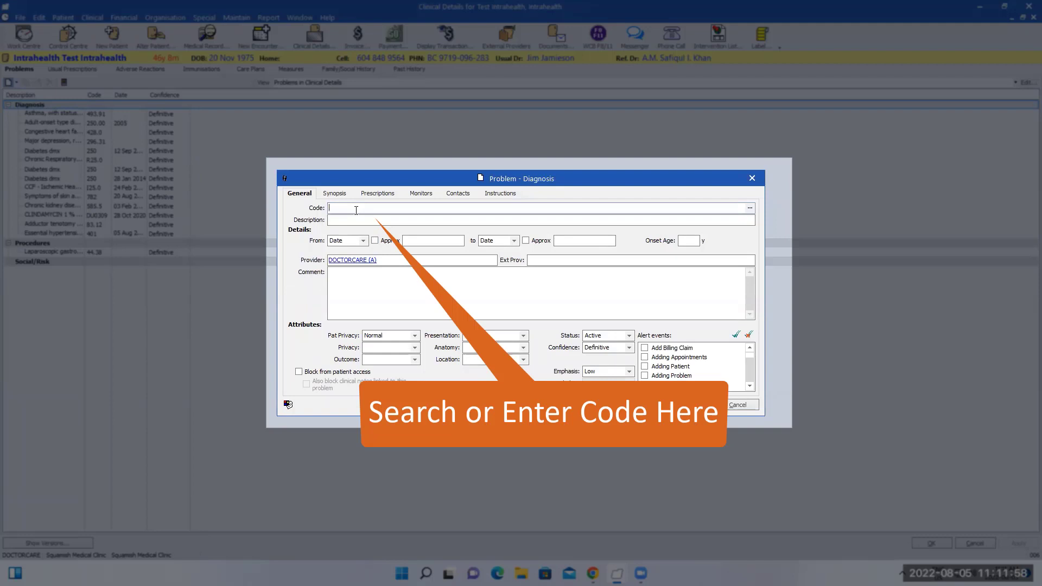
pyautogui.write('401)')
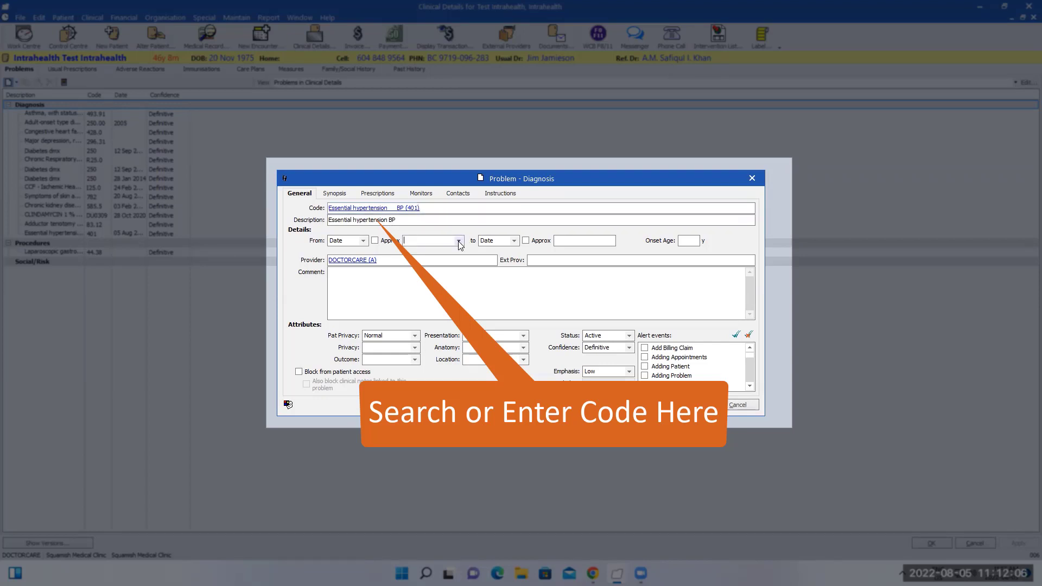
pyautogui.click(458, 241)
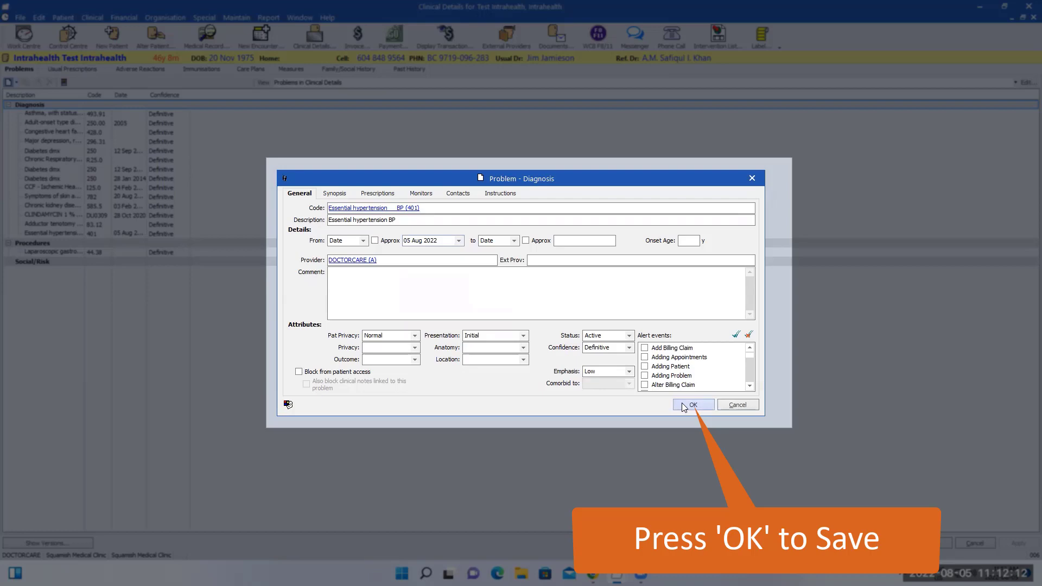
pyautogui.click(693, 405)
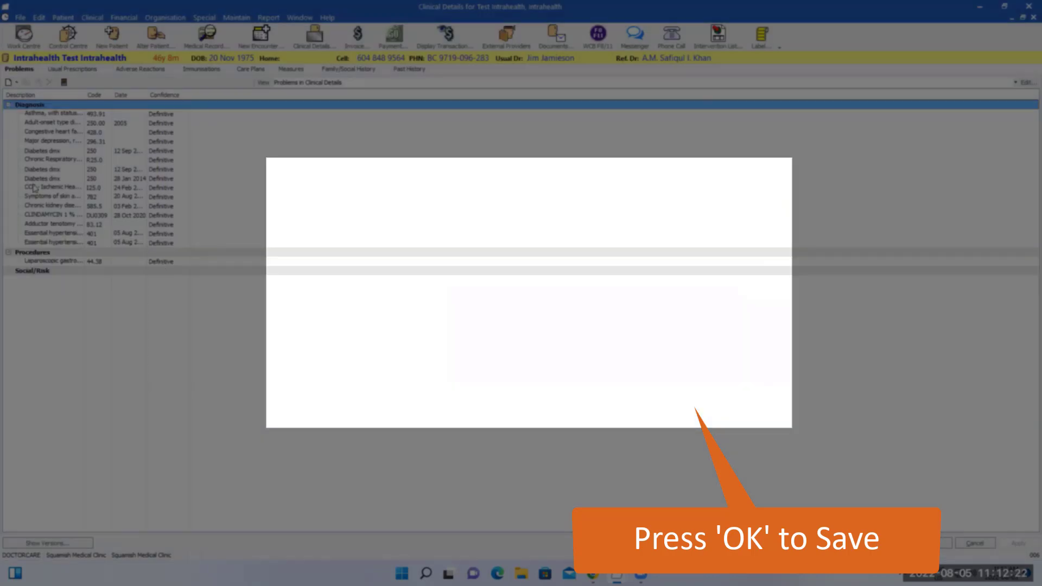
pyautogui.click(930, 543)
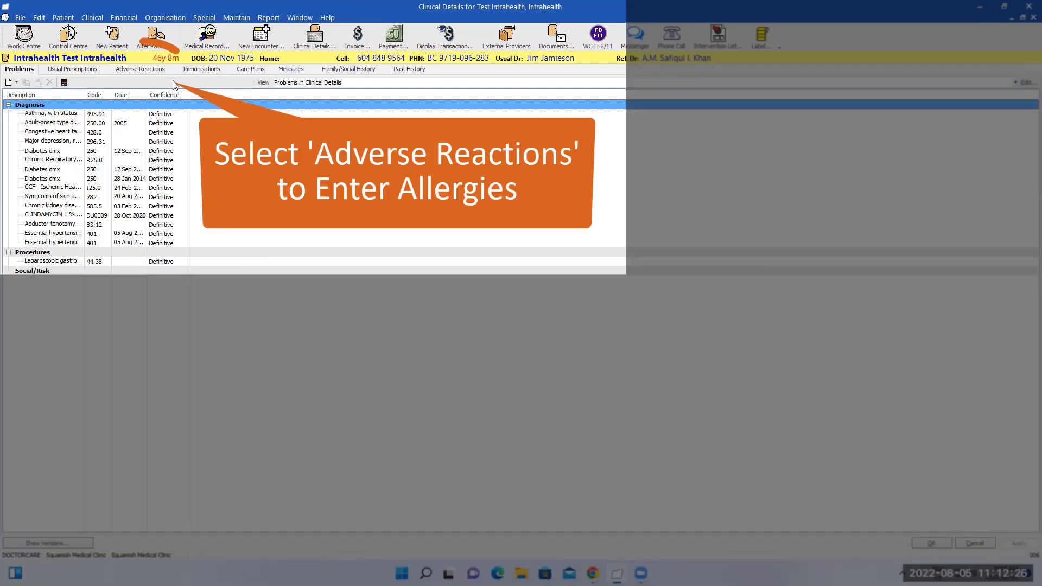
# Step: Create a new adverse reaction to 'gloves, latex' starting 05 Aug 2022
pyautogui.click(140, 68)
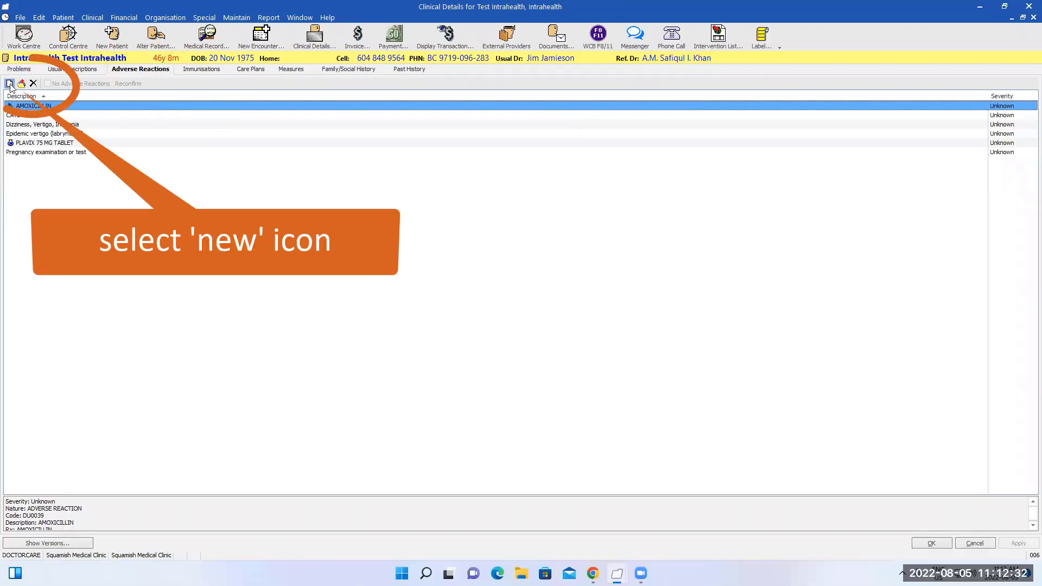
pyautogui.click(9, 84)
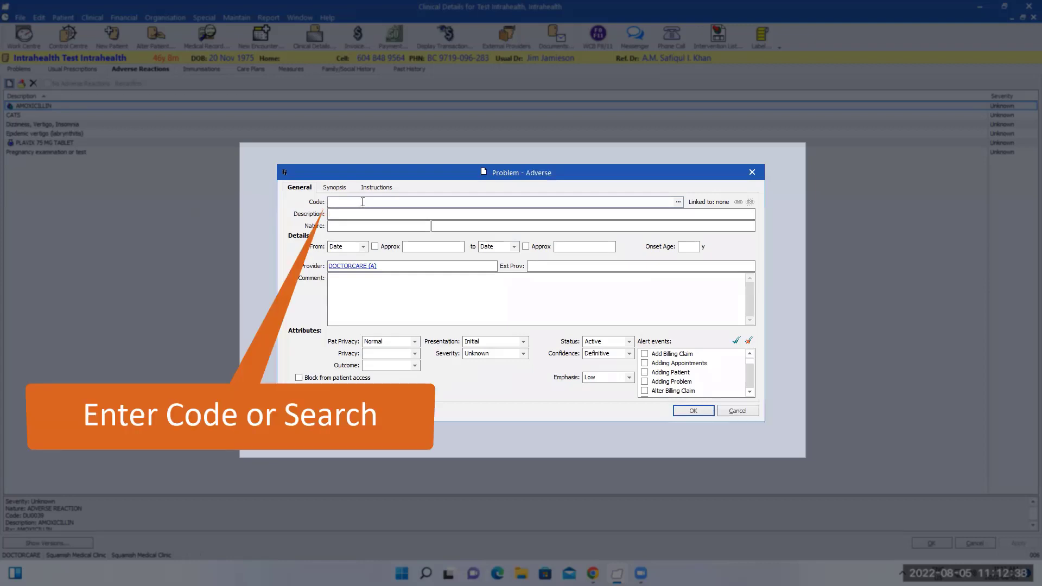
pyautogui.write('gloves, latex (DU0447')
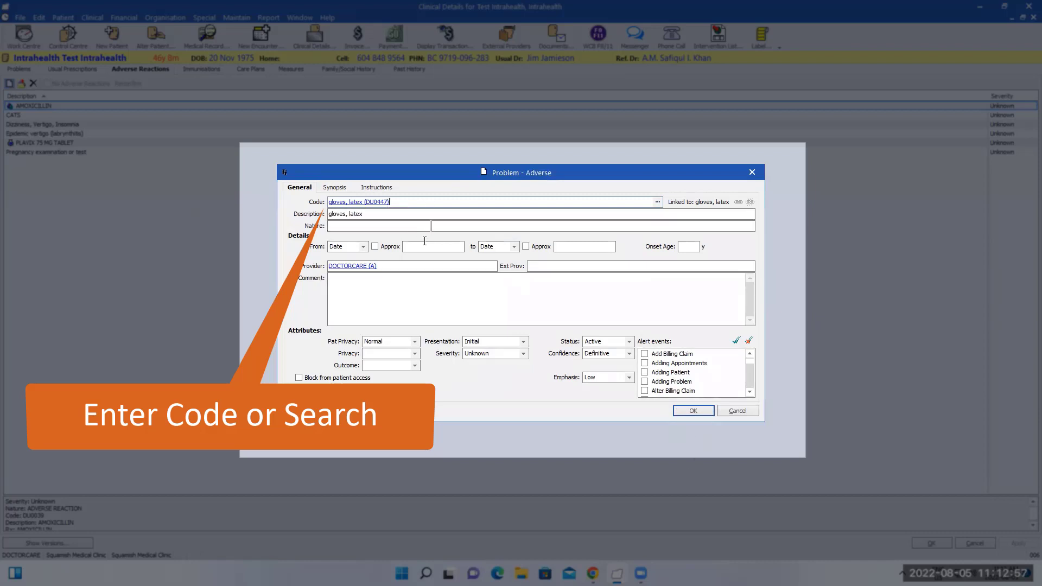
pyautogui.click(457, 247)
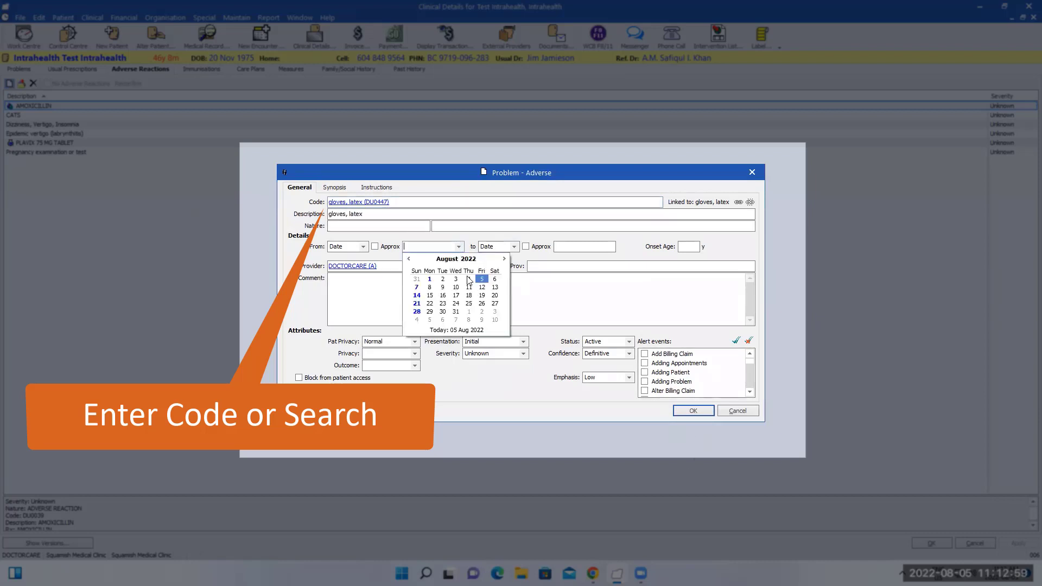
pyautogui.click(481, 279)
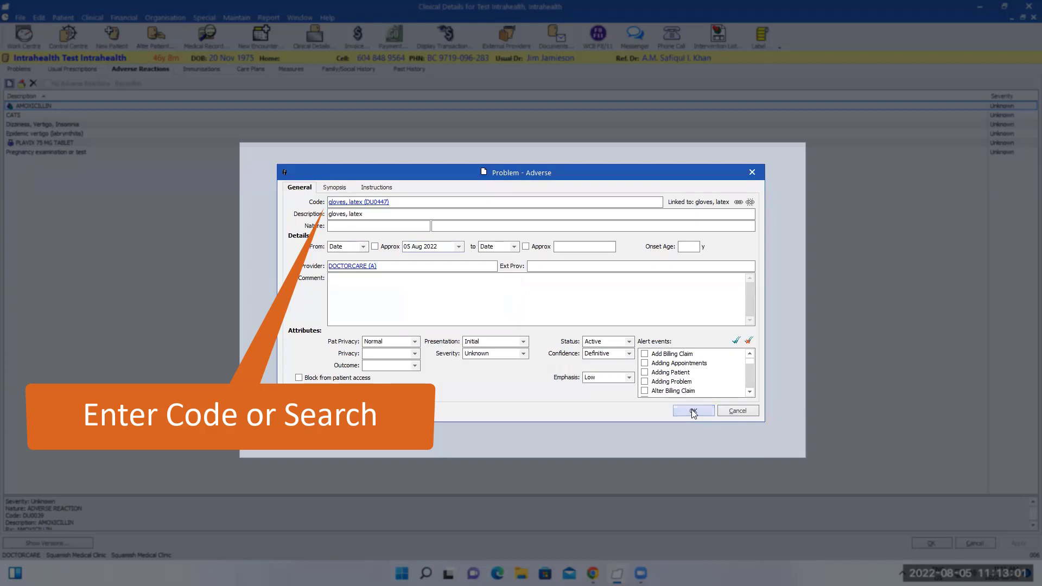
pyautogui.click(692, 410)
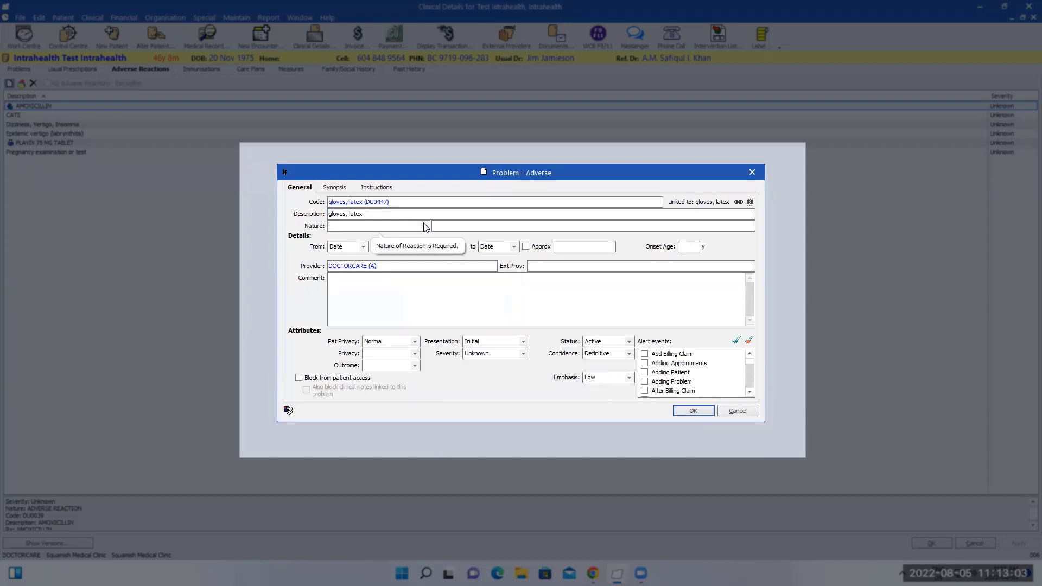
# Step: Set the reaction nature to Drowsiness, save it, and return to the problem list
pyautogui.click(377, 225)
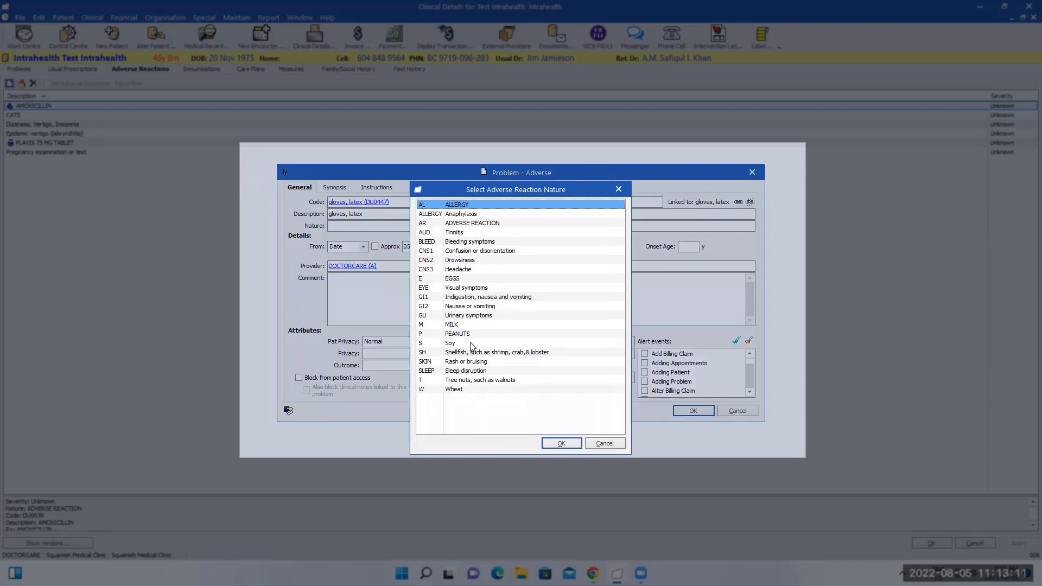
pyautogui.click(459, 259)
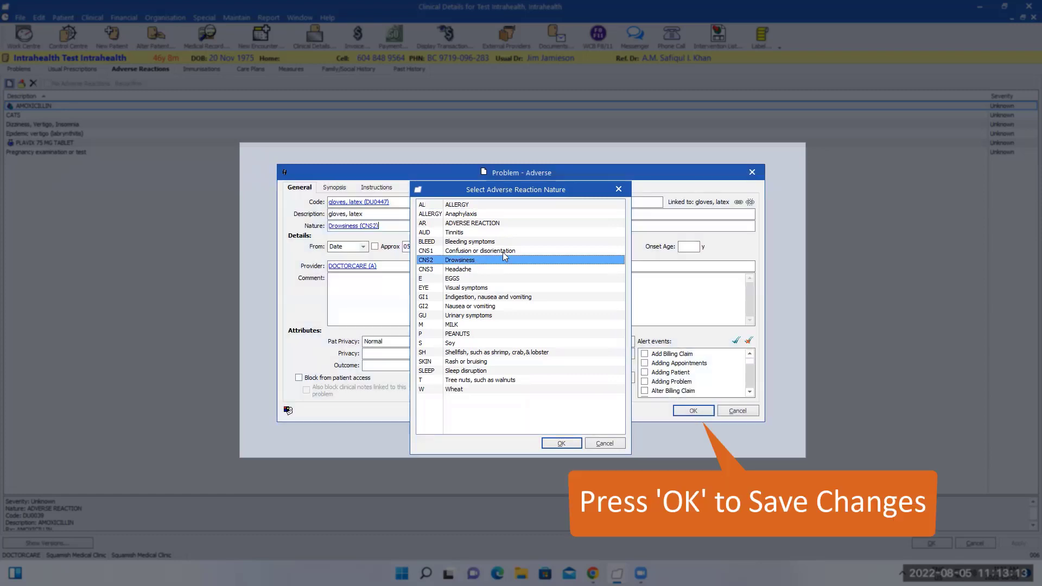
pyautogui.click(560, 443)
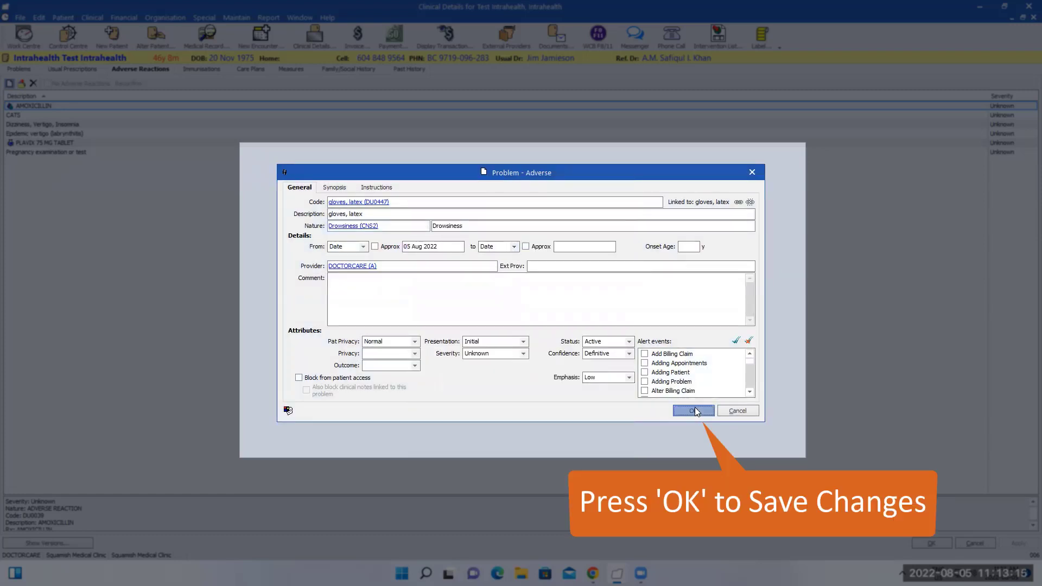
pyautogui.click(693, 410)
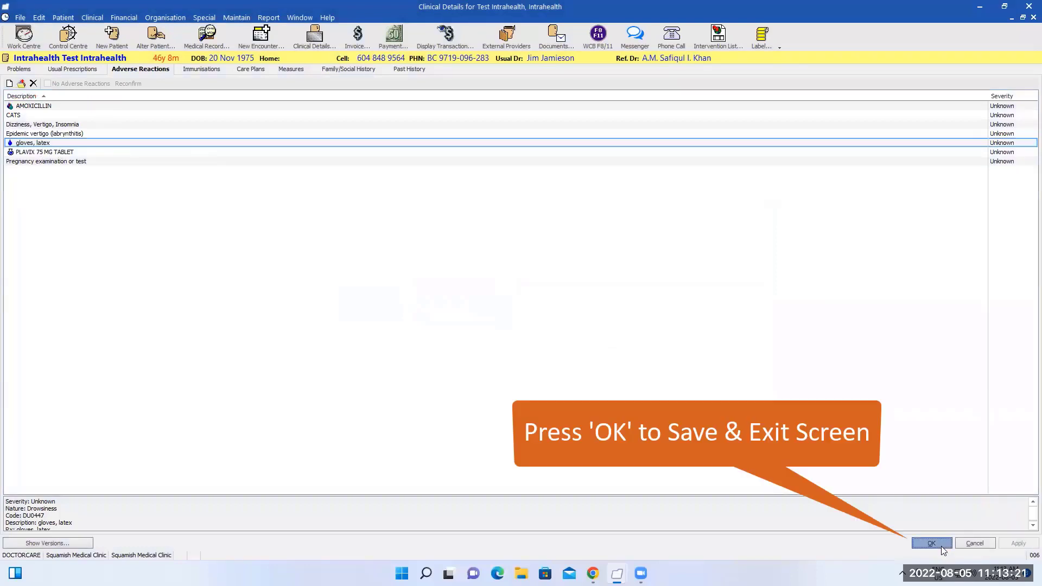
pyautogui.click(19, 68)
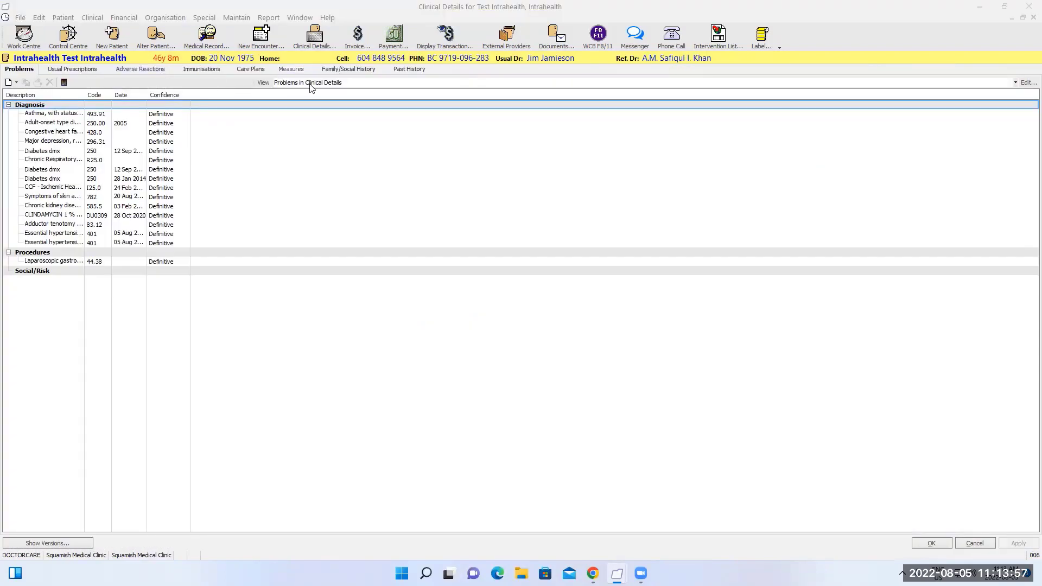
# Step: Record today's height 178 and weight 78 in the patient's measures
pyautogui.click(291, 69)
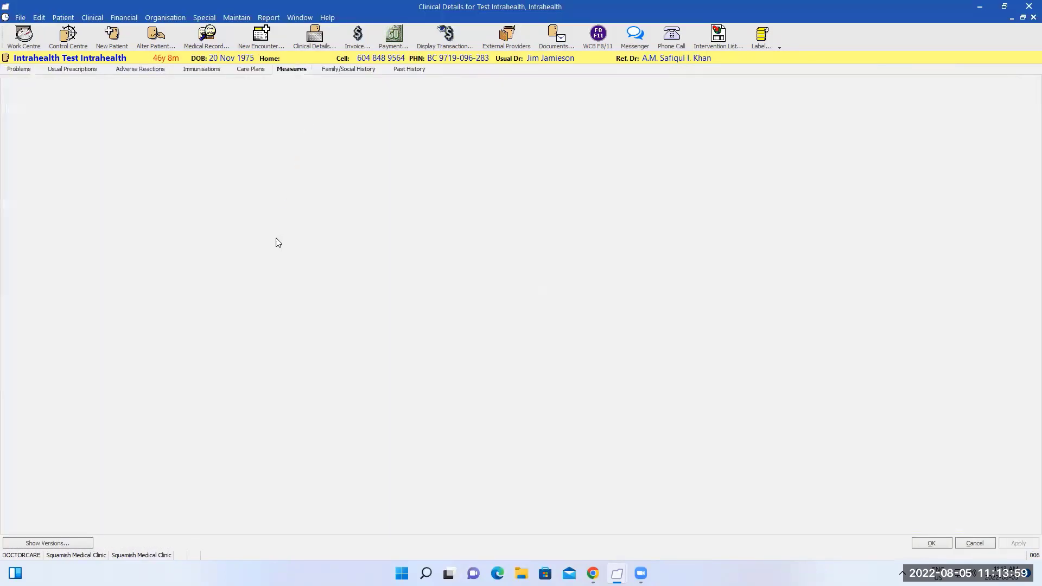
pyautogui.click(291, 69)
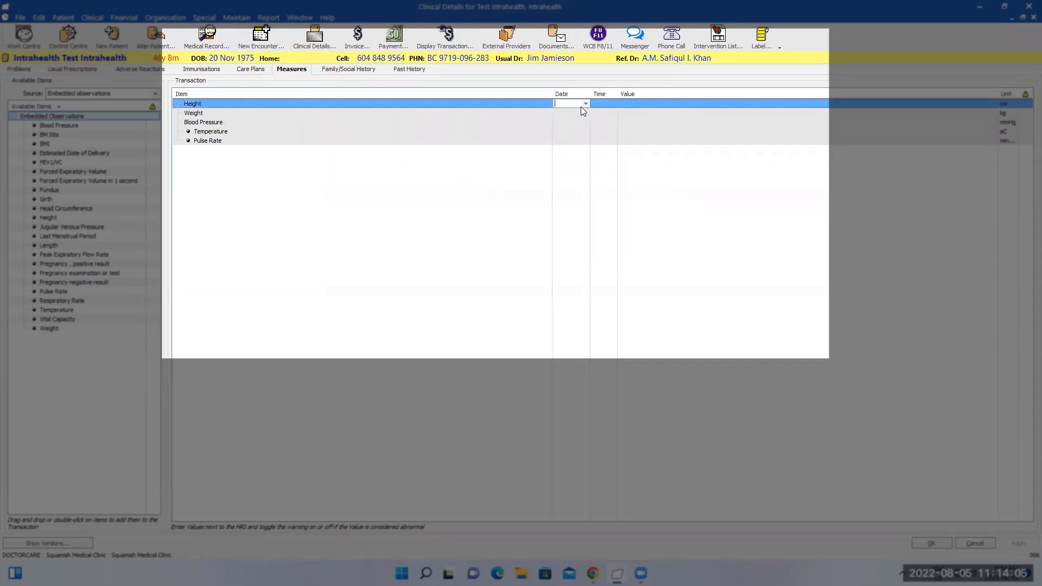
pyautogui.click(584, 103)
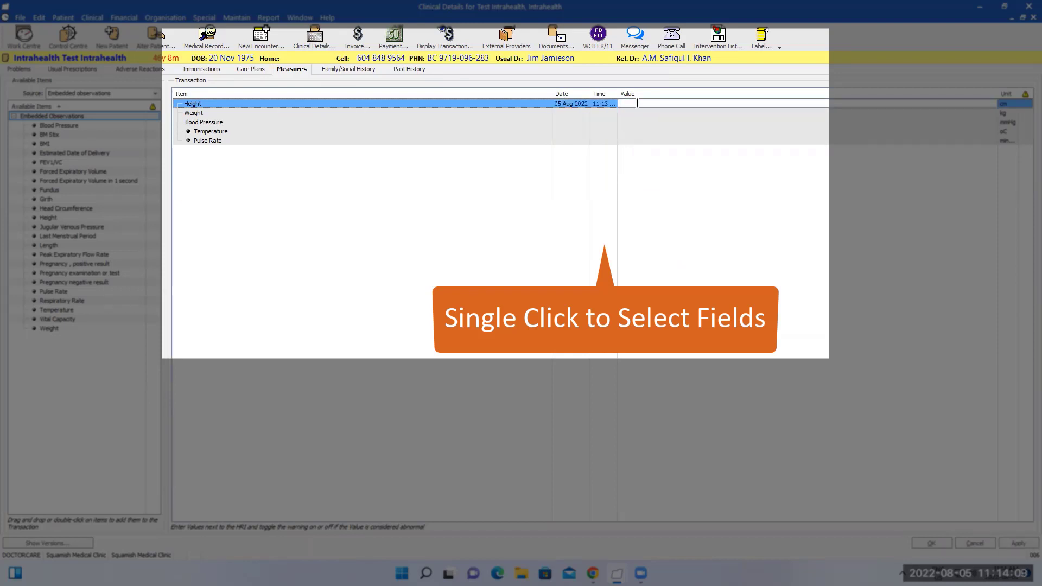
pyautogui.write('178')
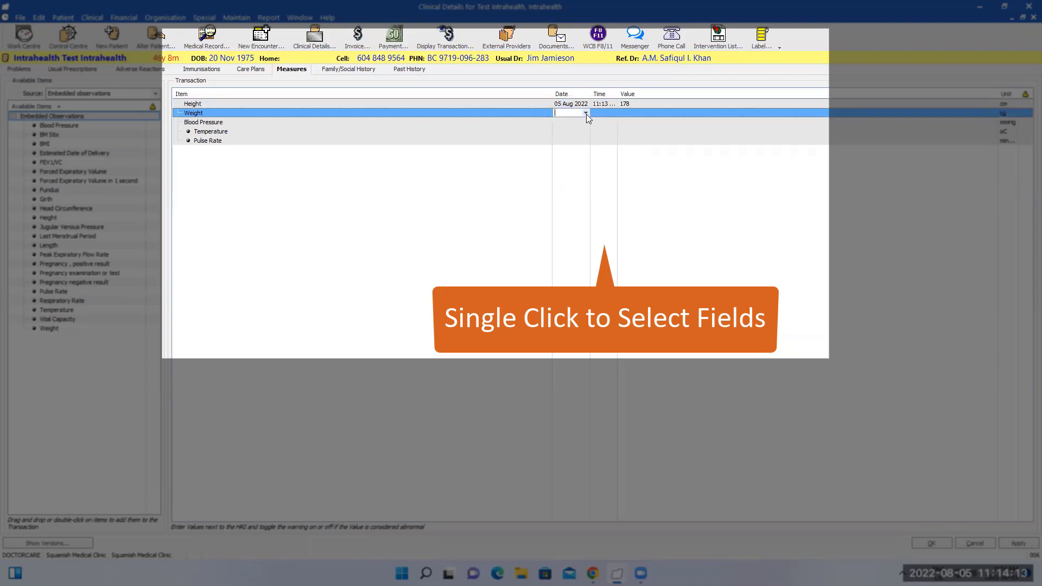
pyautogui.click(570, 112)
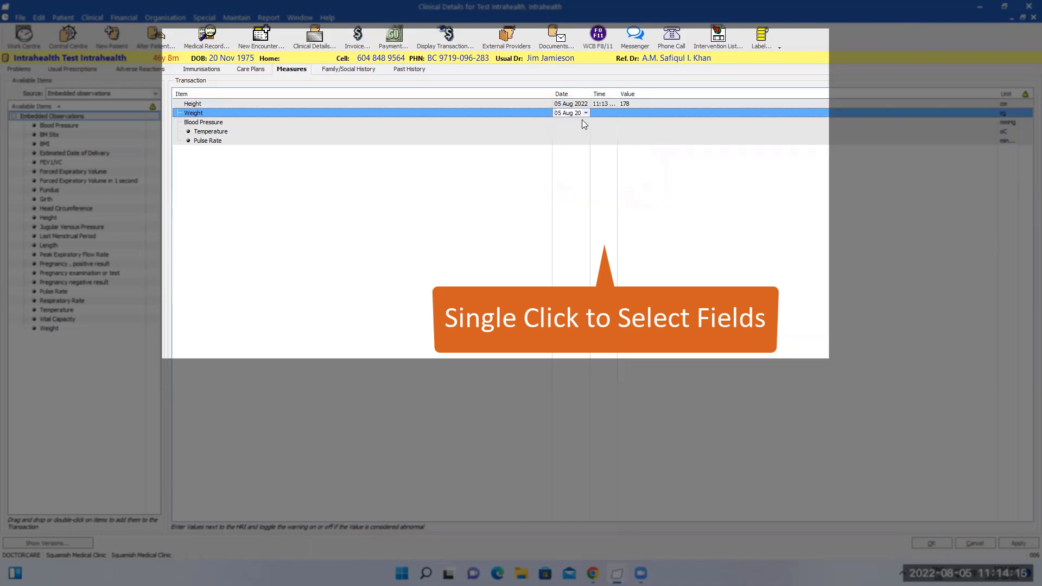
pyautogui.click(635, 112)
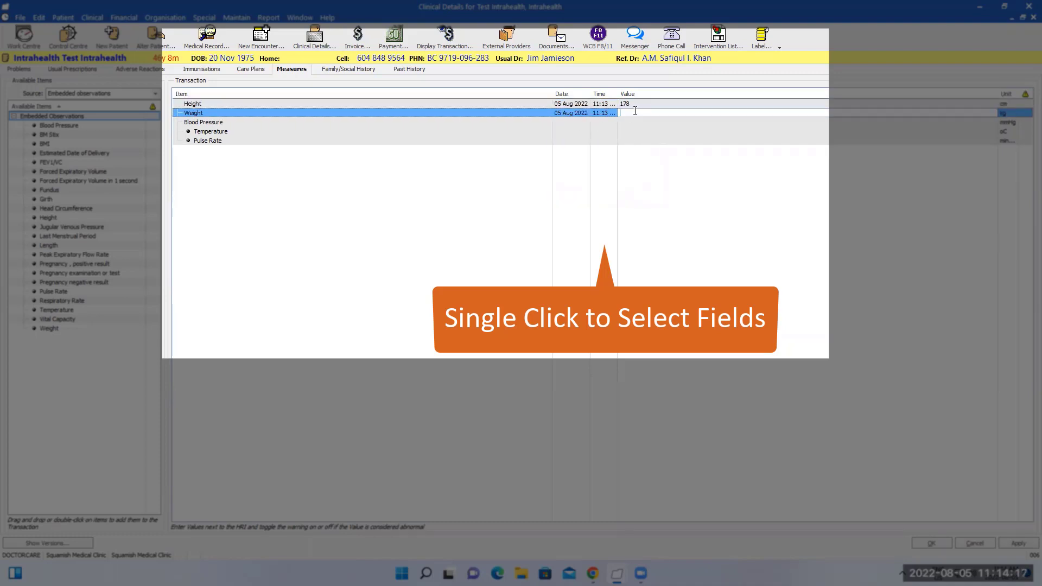
pyautogui.write('78')
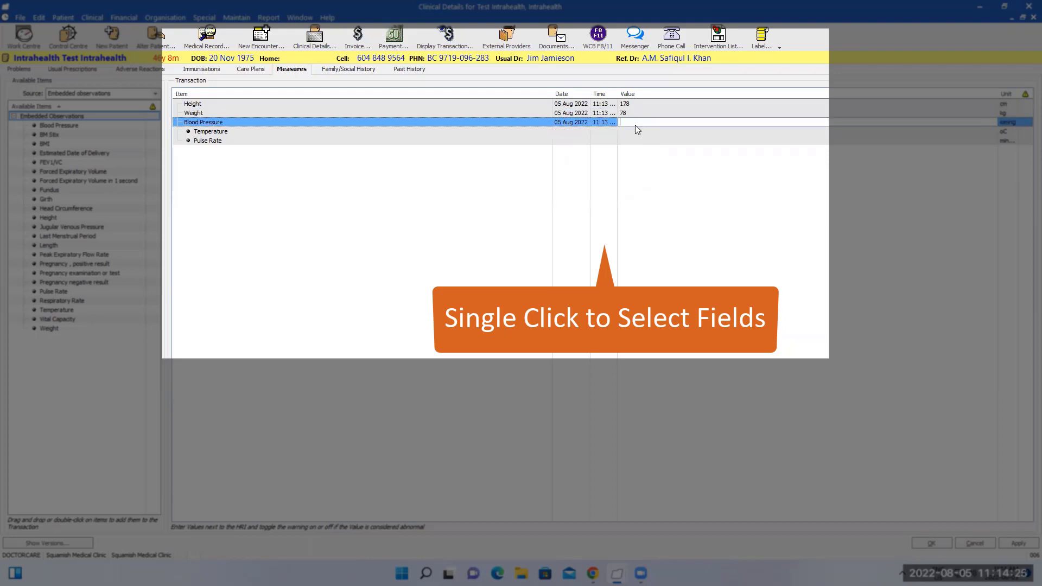
# Step: Record blood pressure 140/78, temperature 37 and pulse 67, apply, and close Clinical Details
pyautogui.write('140/78')
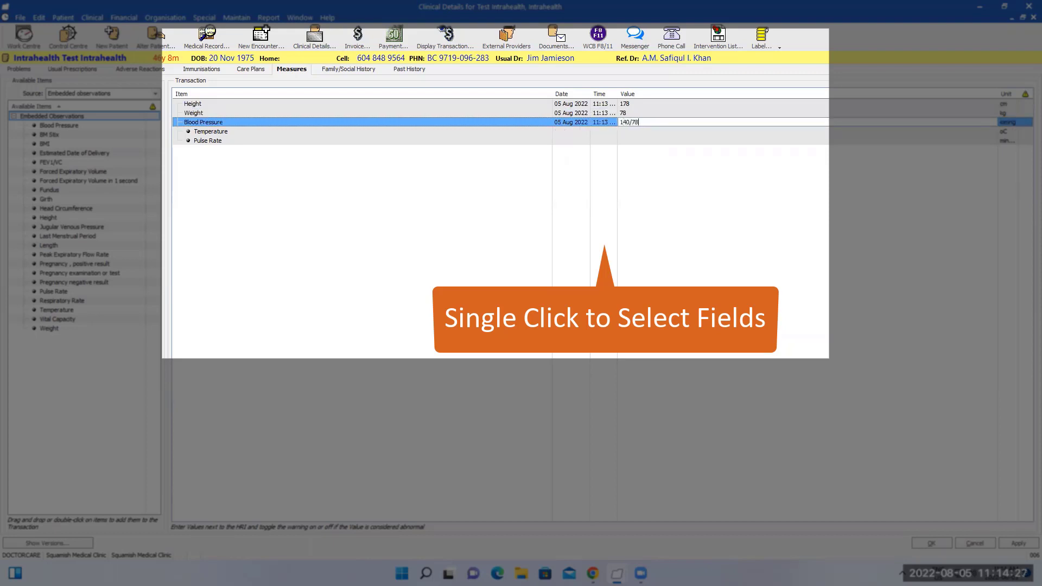
pyautogui.write('/65')
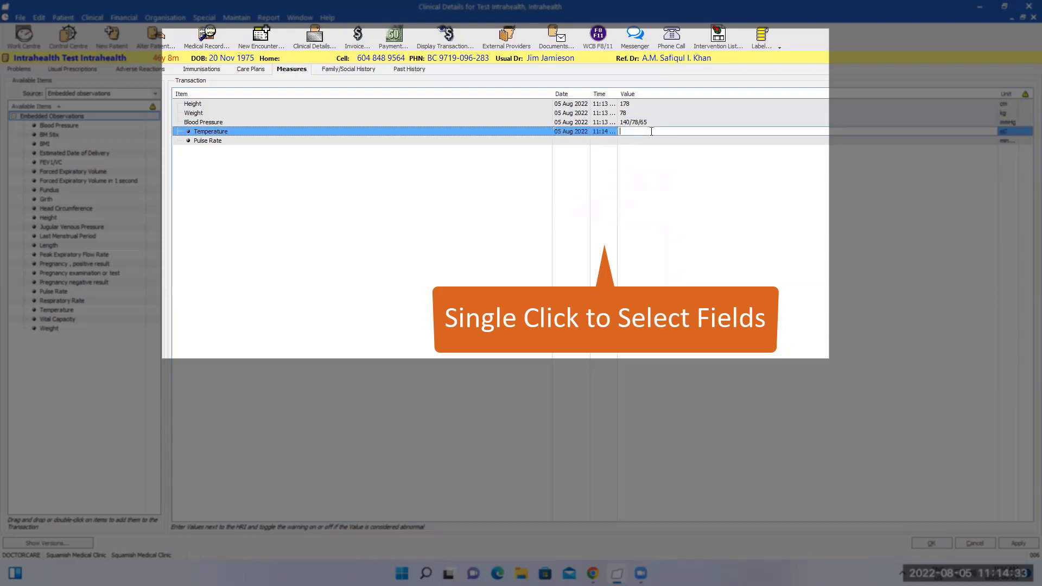
pyautogui.write('37')
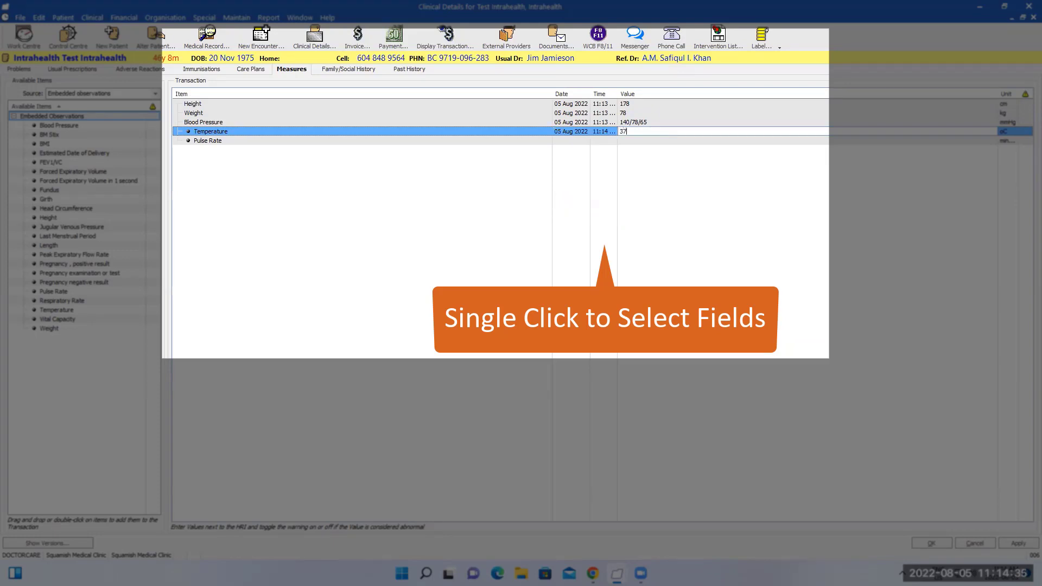
pyautogui.click(578, 140)
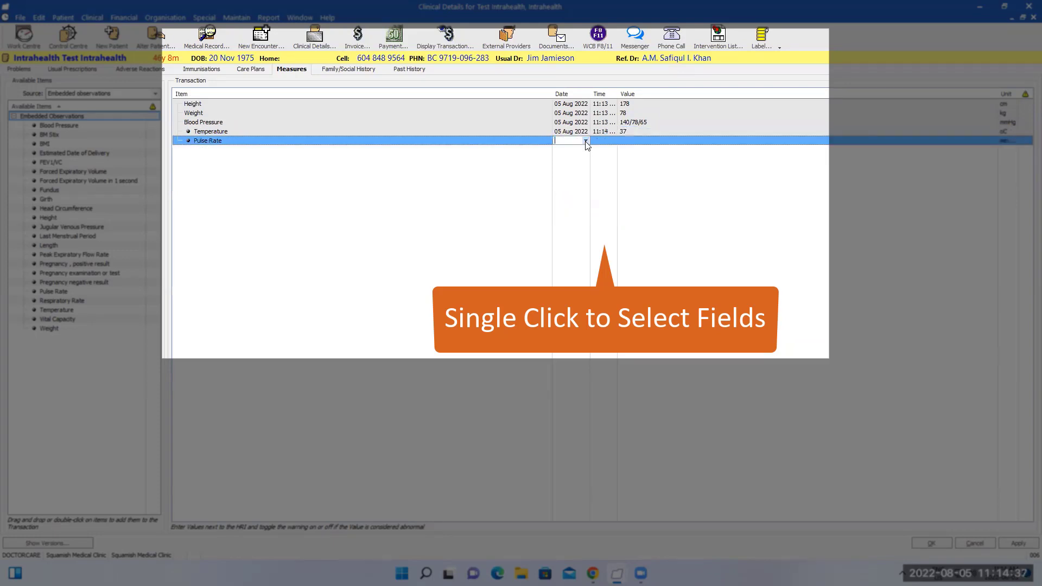
pyautogui.click(584, 140)
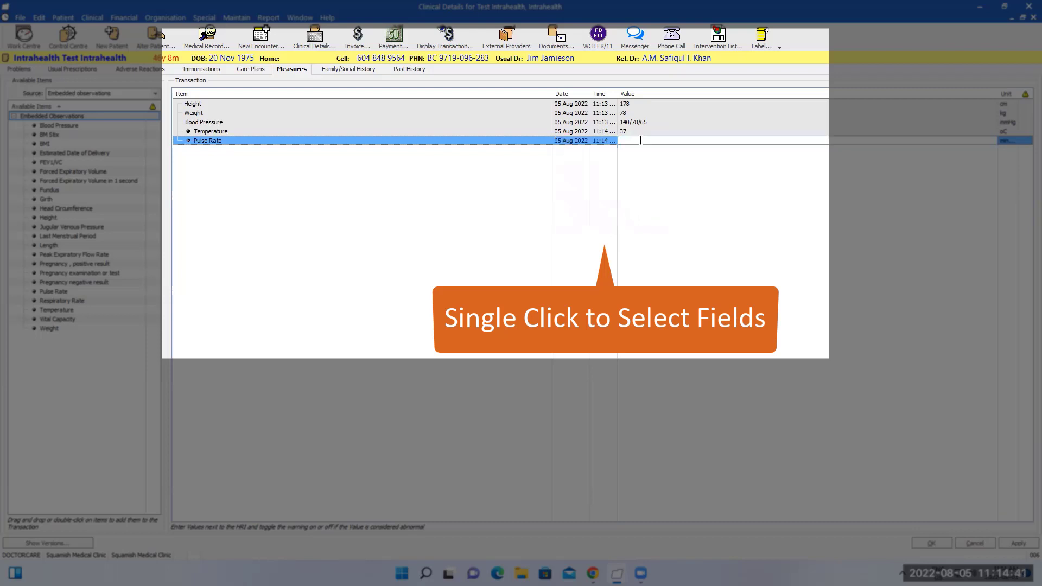
pyautogui.write('67')
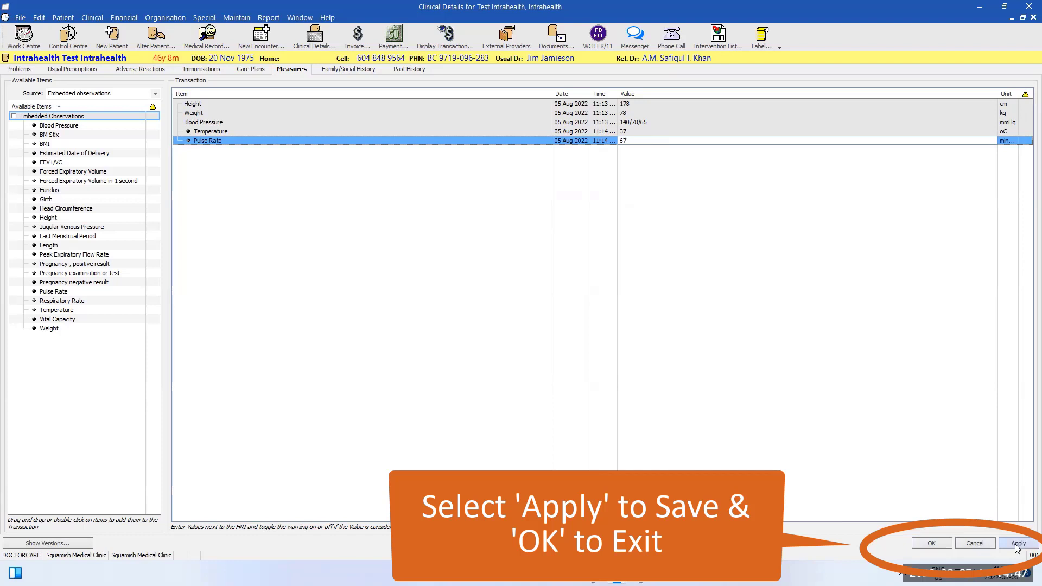
pyautogui.click(1017, 543)
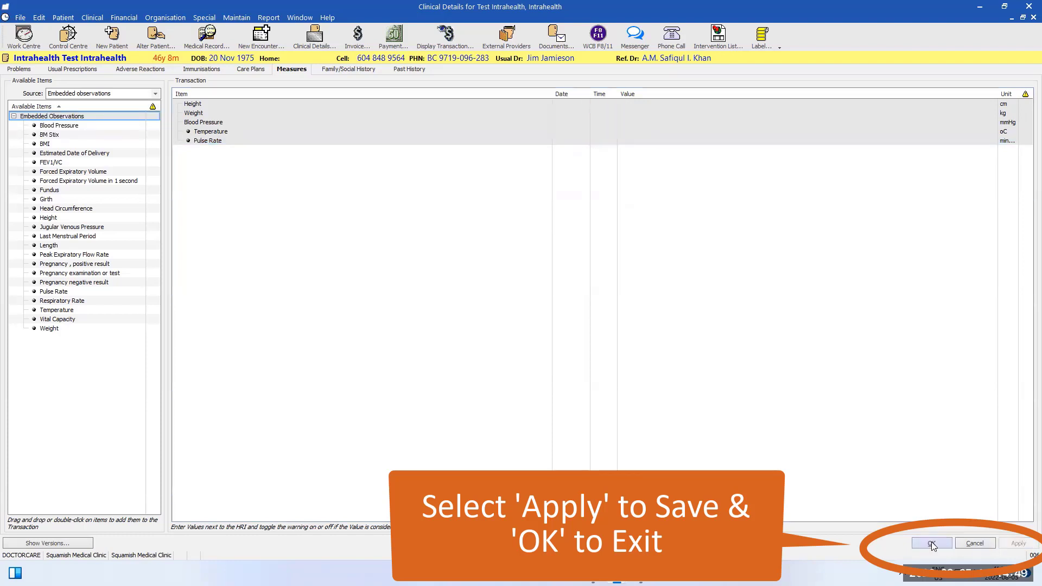
pyautogui.click(932, 543)
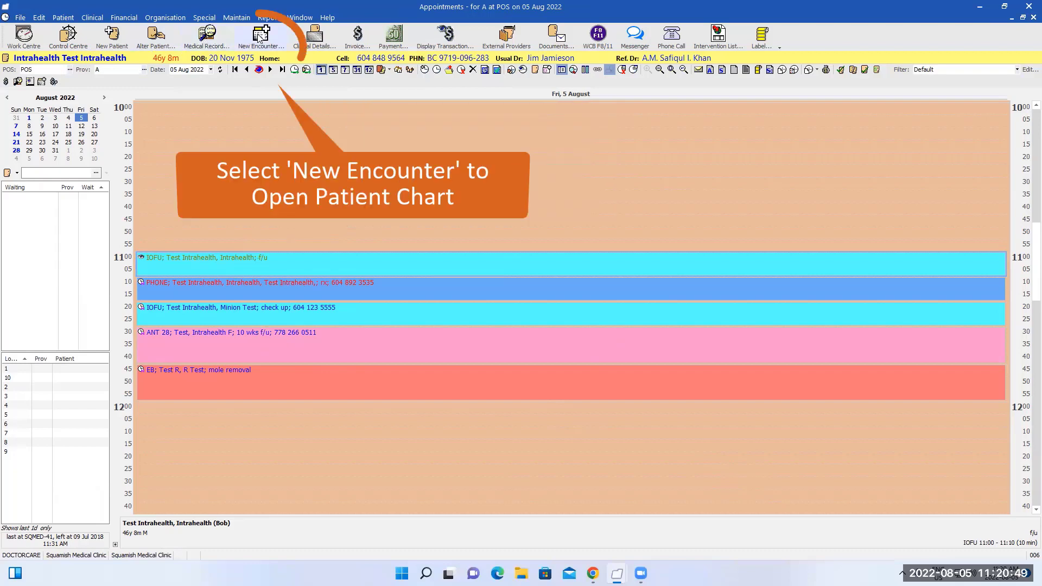
# Step: Start a new encounter, open its Scripts, and show the Discontinued medications list
pyautogui.click(262, 37)
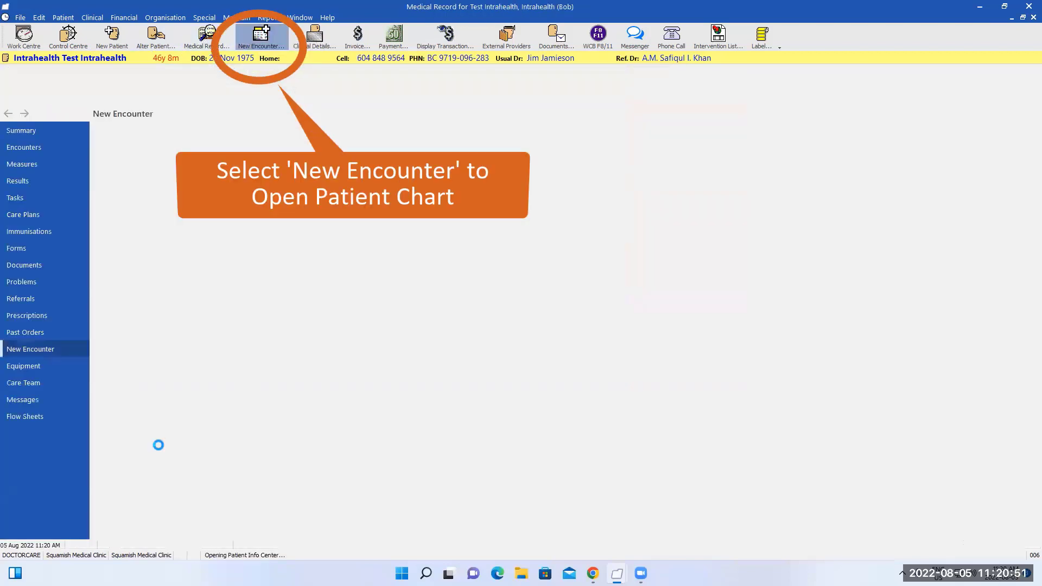
pyautogui.click(261, 35)
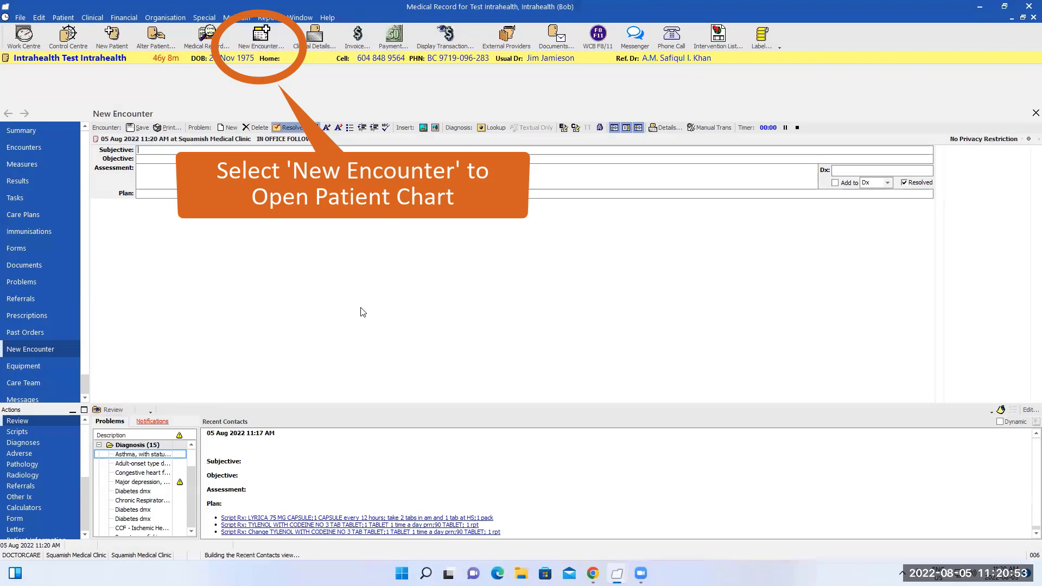
pyautogui.click(261, 35)
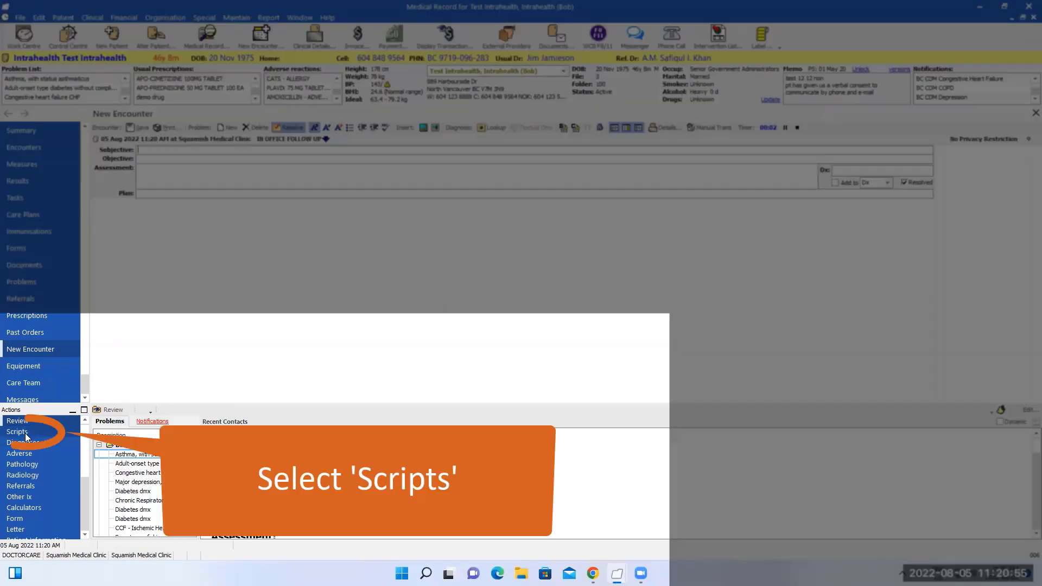
pyautogui.click(16, 431)
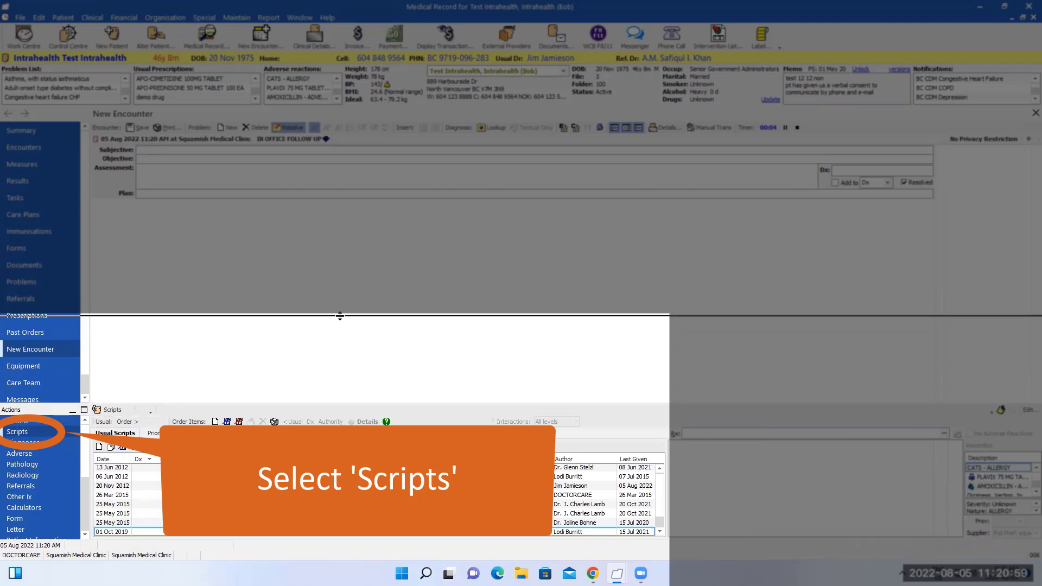
pyautogui.click(18, 431)
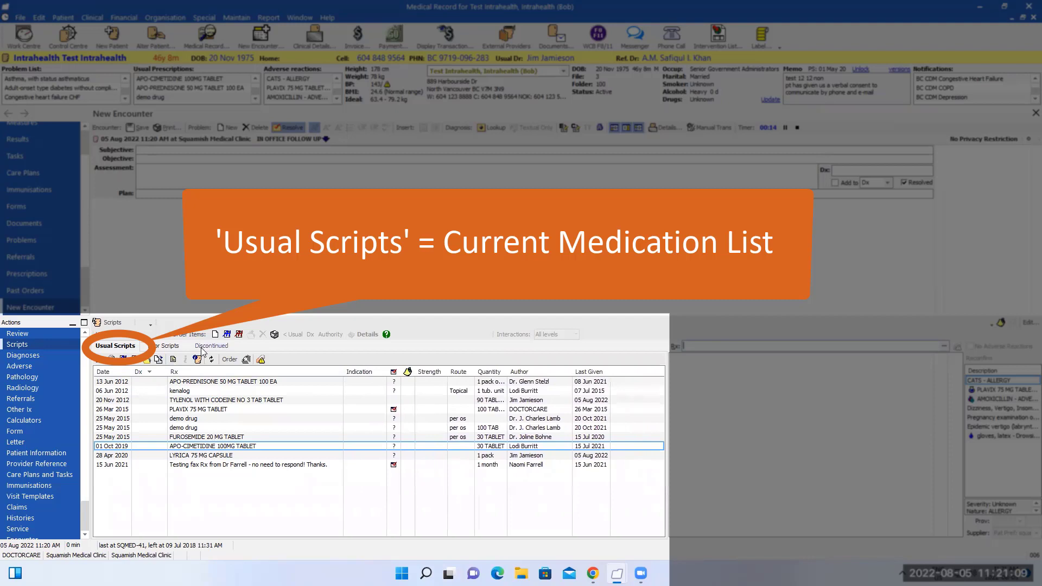
pyautogui.click(211, 346)
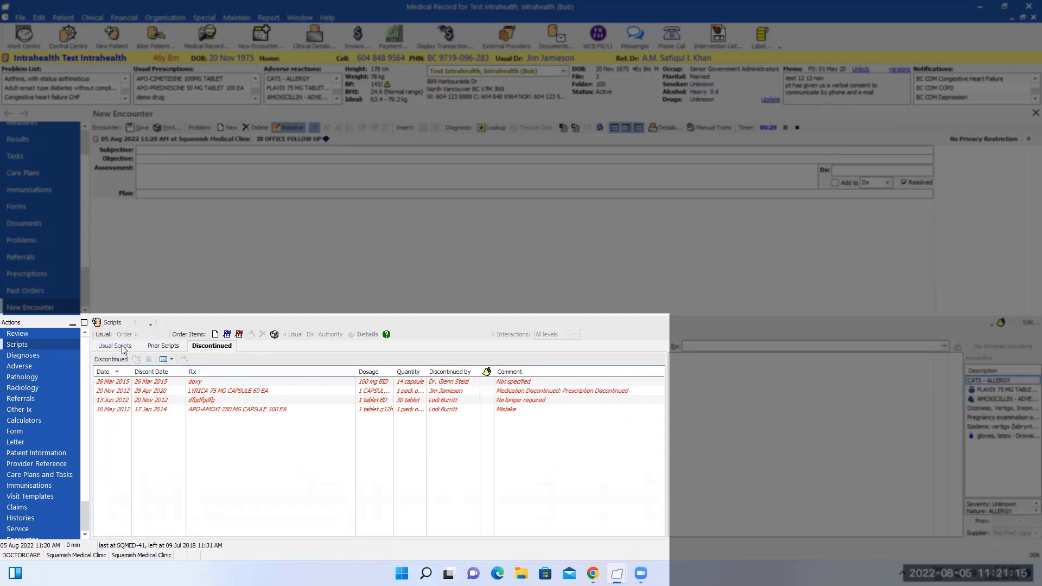
# Step: Re-order Tylenol with codeine from Usual Scripts at one tablet a day a week
pyautogui.click(114, 345)
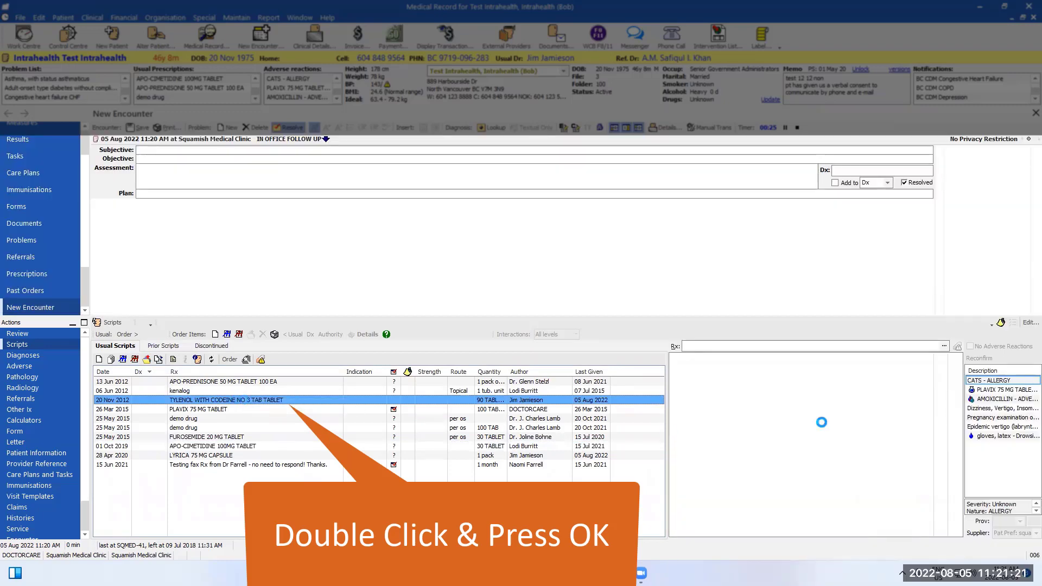
pyautogui.doubleClick(225, 400)
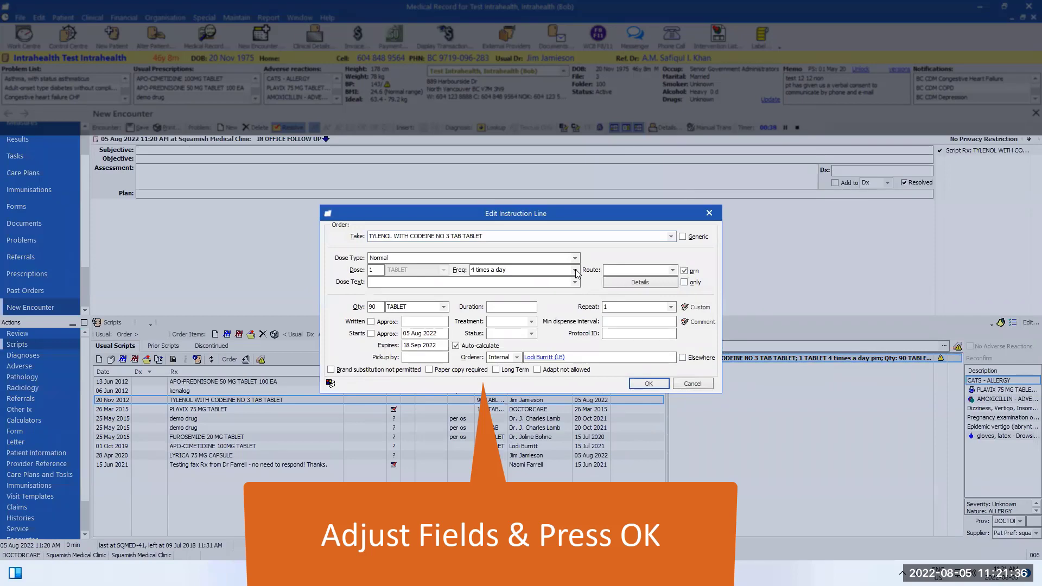
pyautogui.click(575, 270)
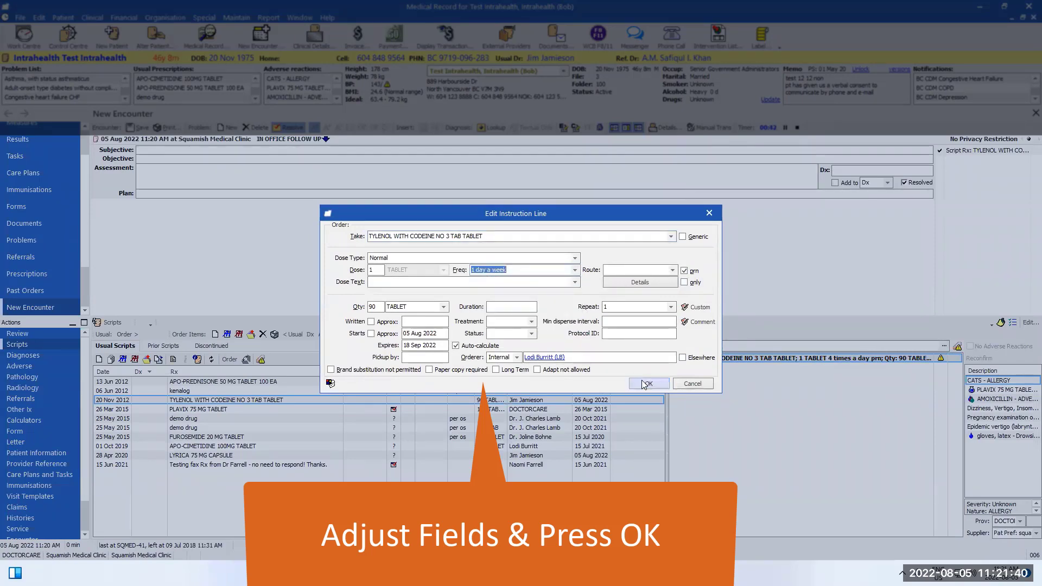
pyautogui.click(645, 383)
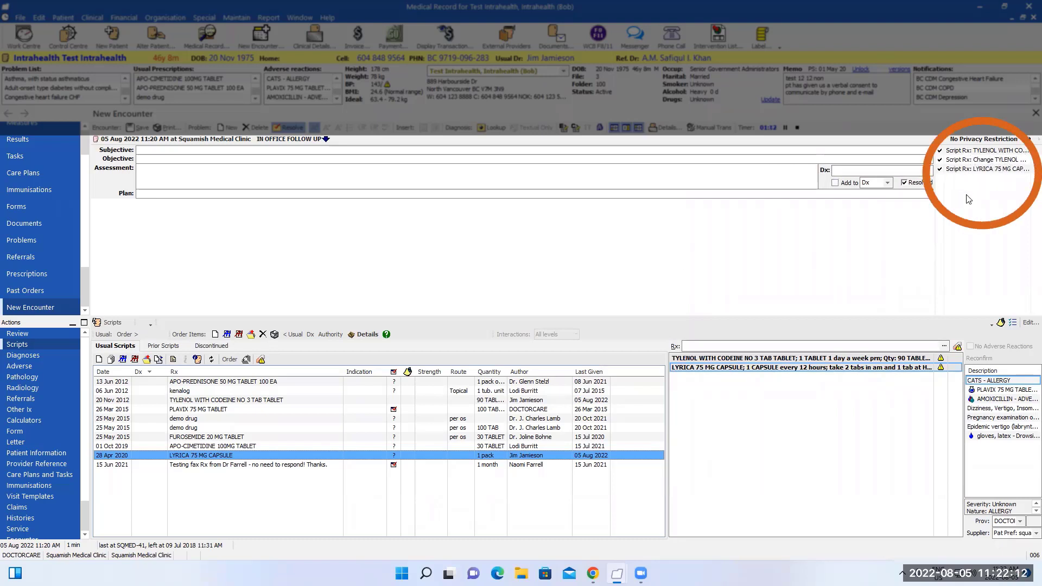
pyautogui.moveTo(272, 417)
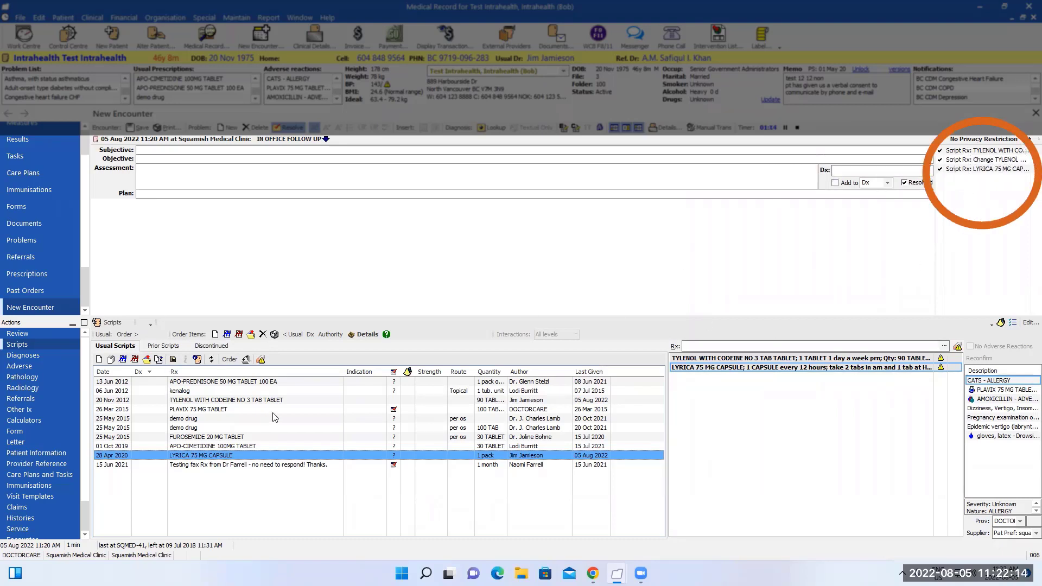
pyautogui.moveTo(351, 449)
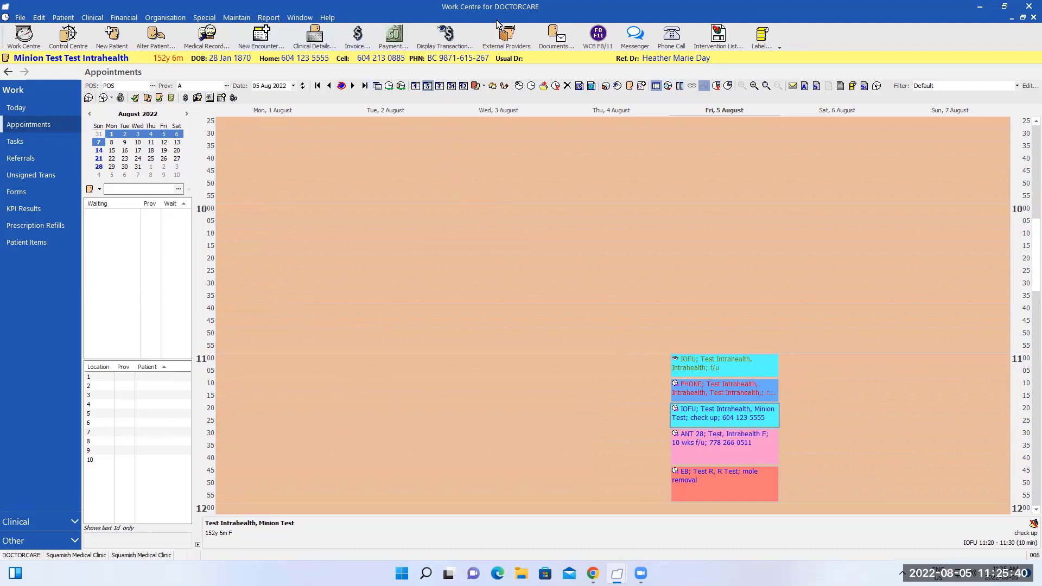
pyautogui.moveTo(206, 34)
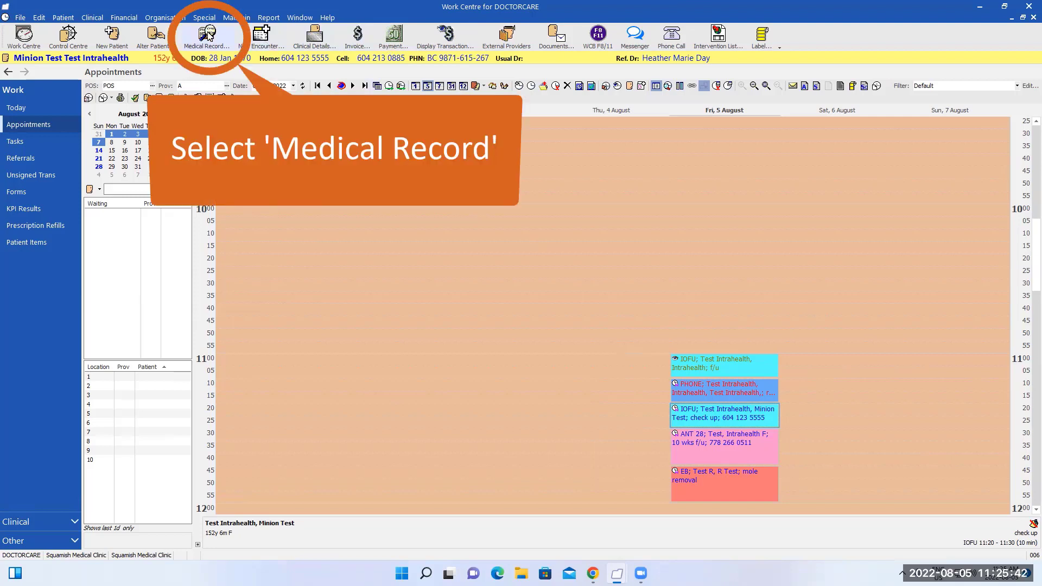
# Step: Open the patient's medical record Results and view one received lab test report
pyautogui.click(207, 36)
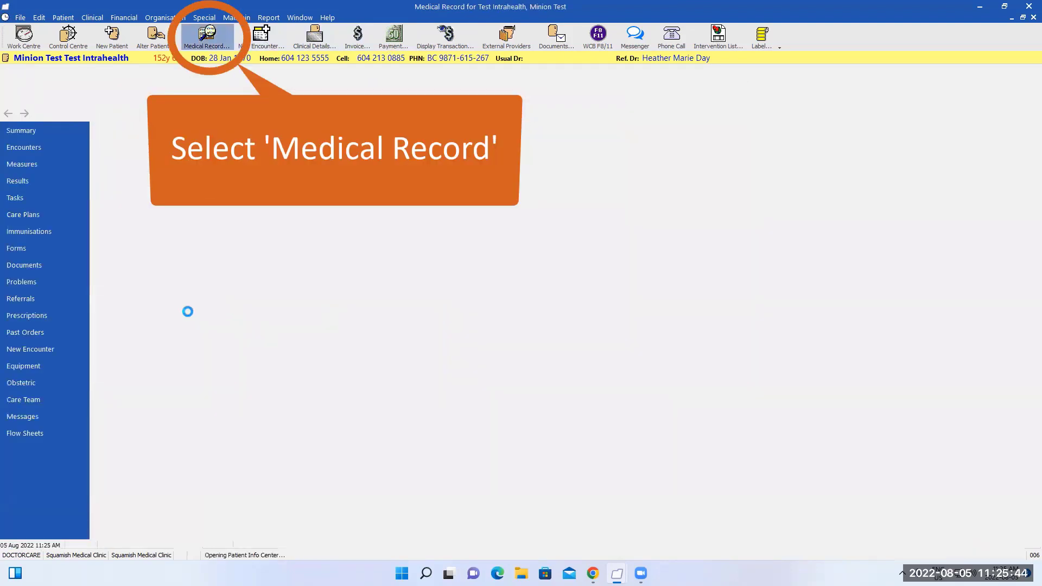
pyautogui.click(206, 37)
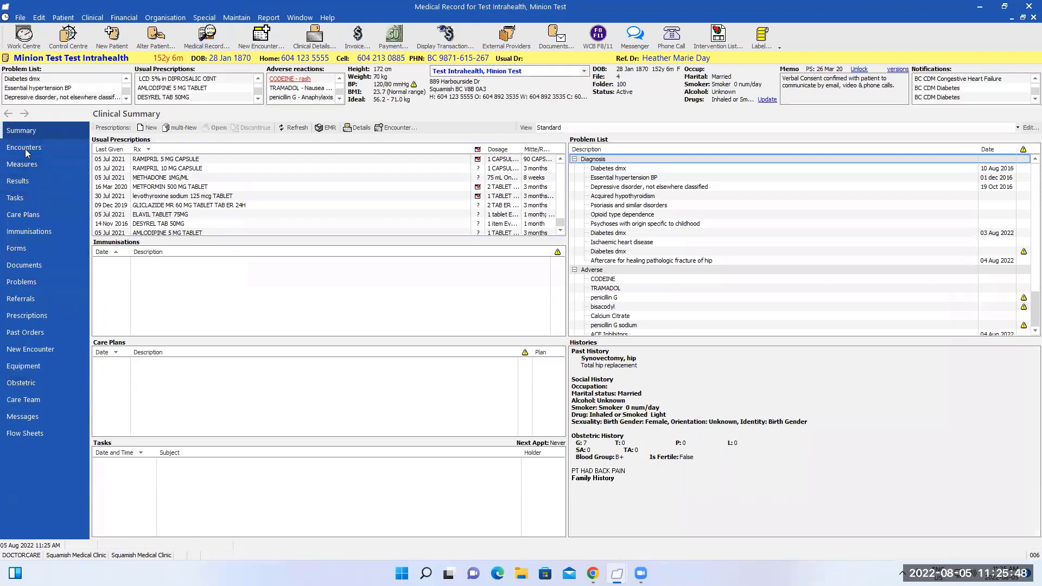
pyautogui.click(18, 181)
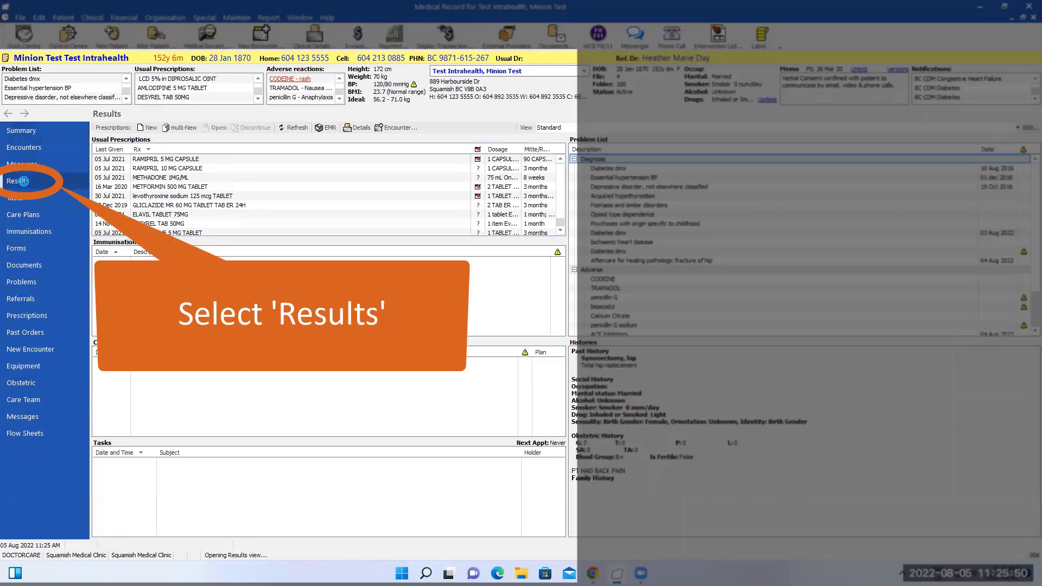
pyautogui.click(18, 182)
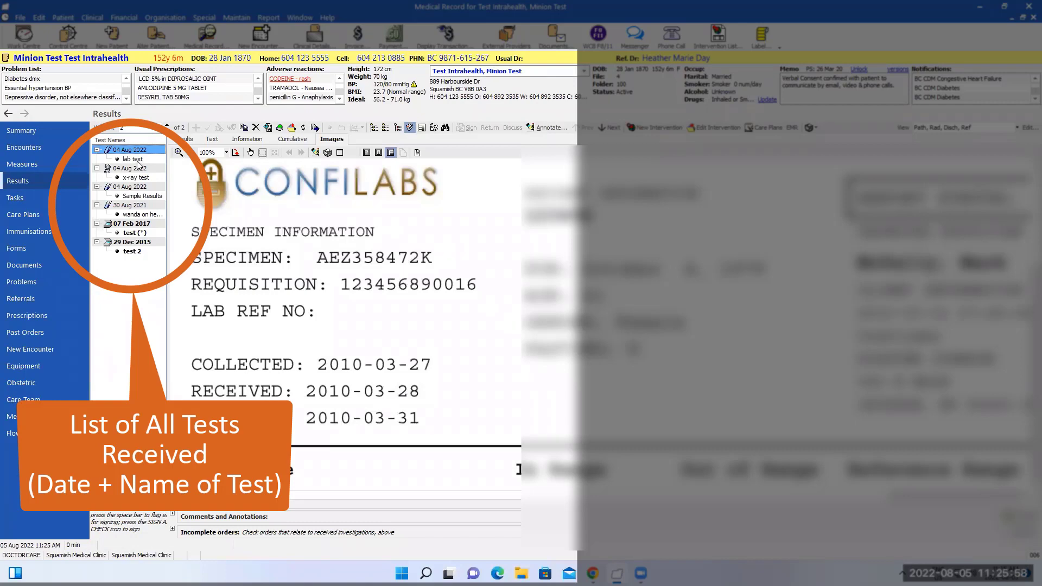
pyautogui.moveTo(454, 273)
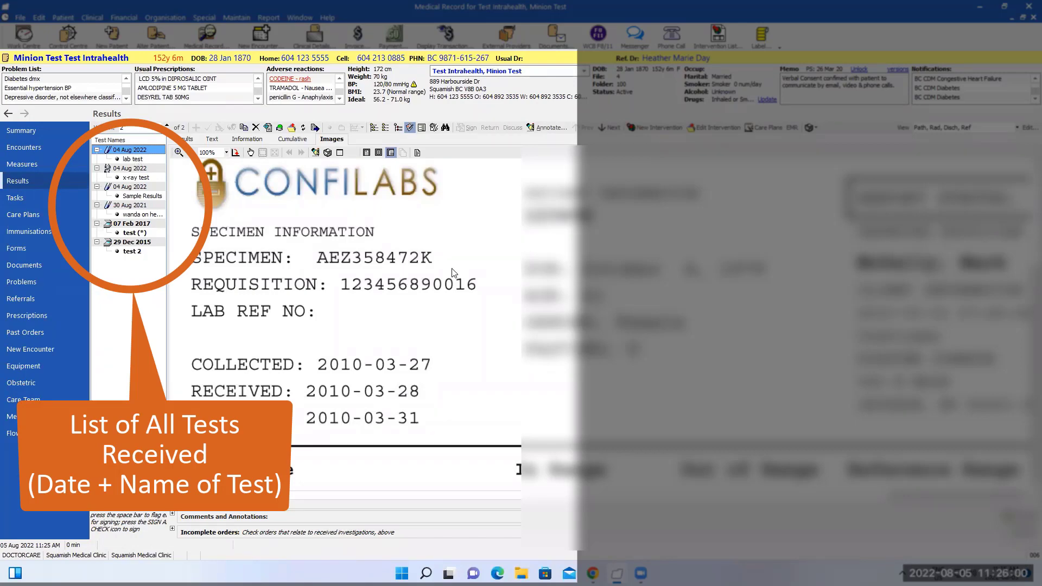
pyautogui.scroll(-3)
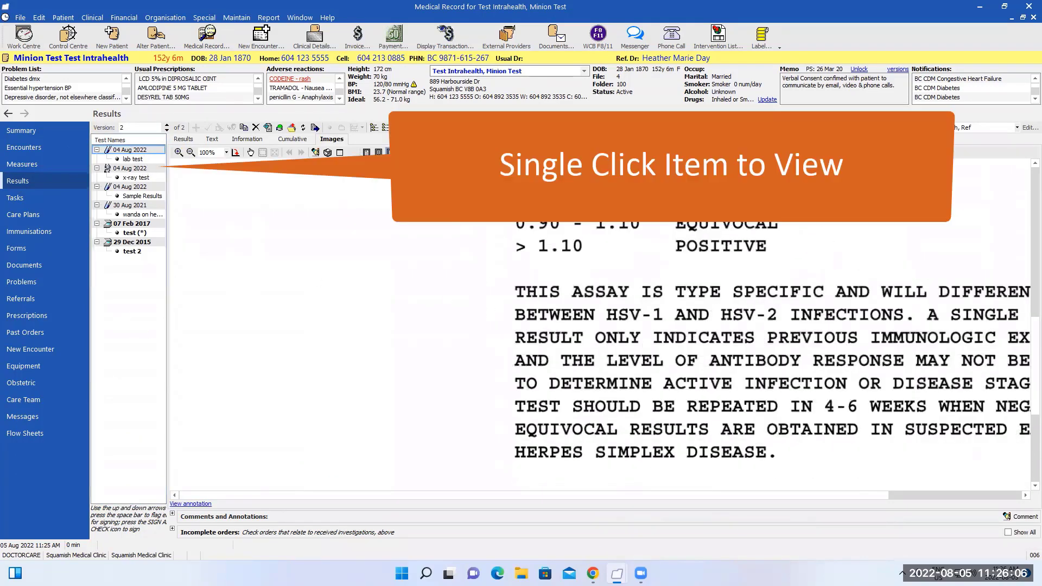
pyautogui.click(131, 169)
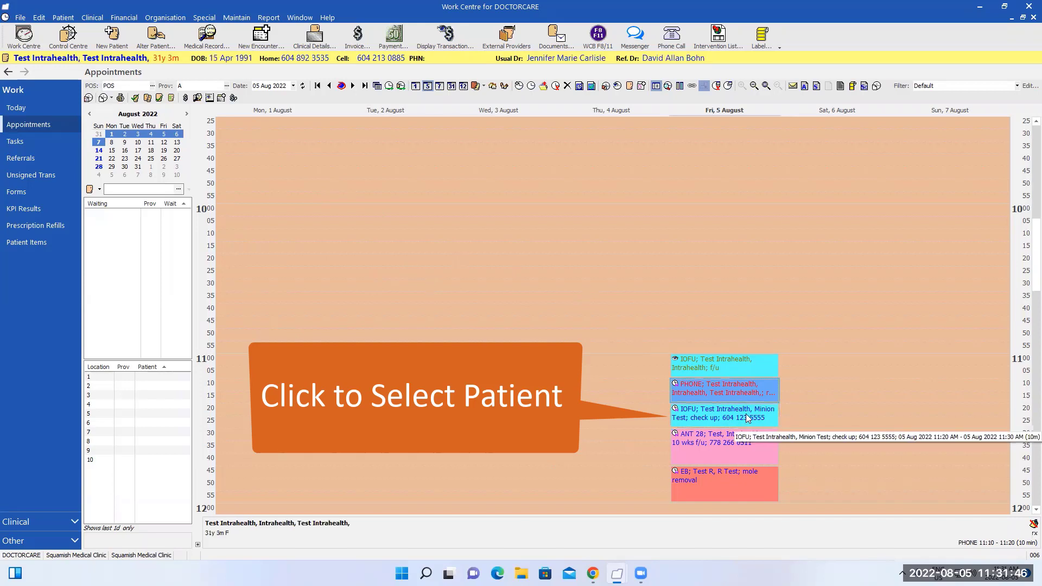
# Step: Select the Minion Test check-up appointment and list the patient's past encounters
pyautogui.click(724, 412)
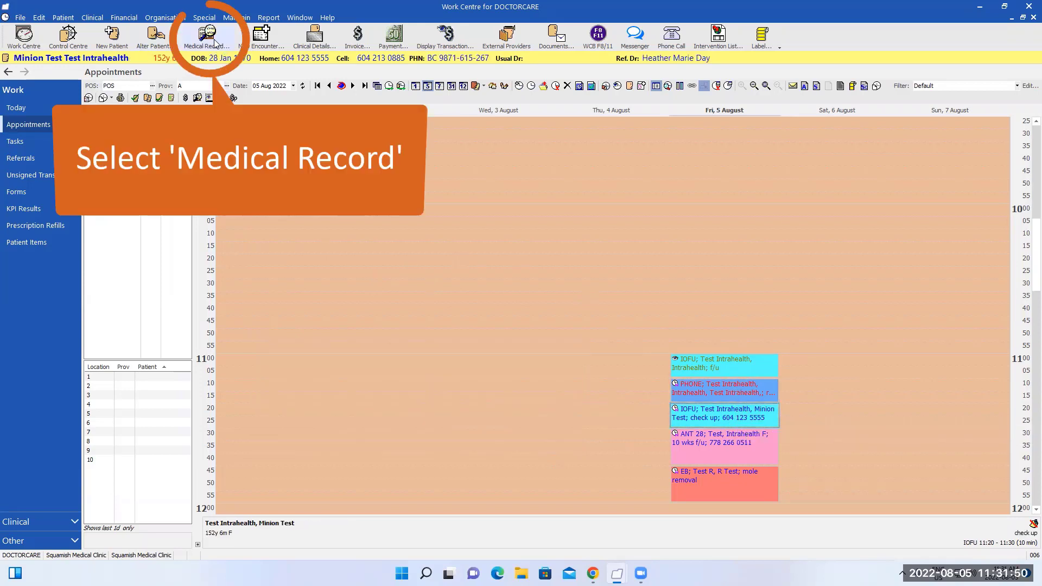
pyautogui.click(207, 34)
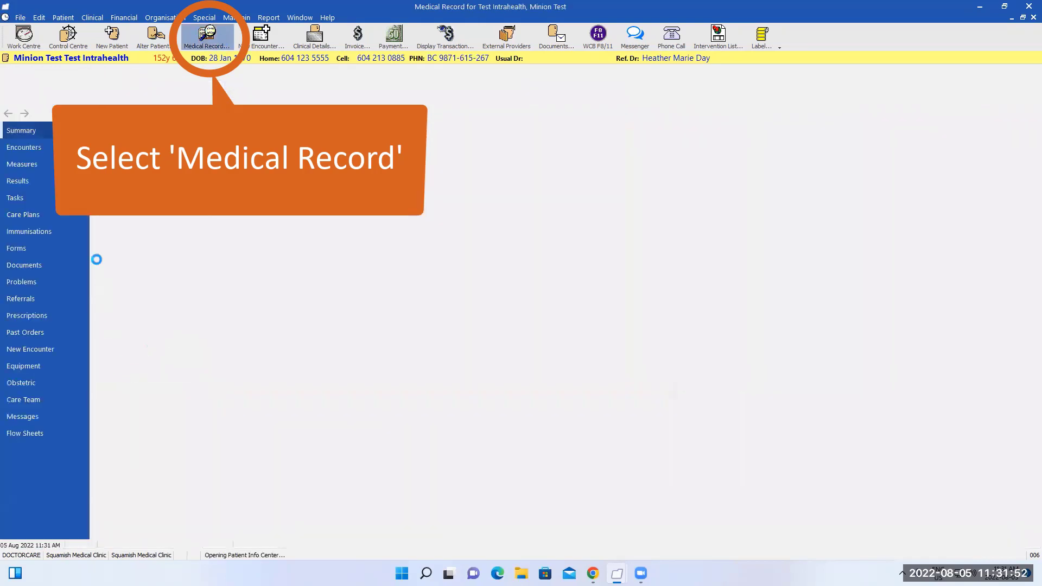
pyautogui.click(206, 34)
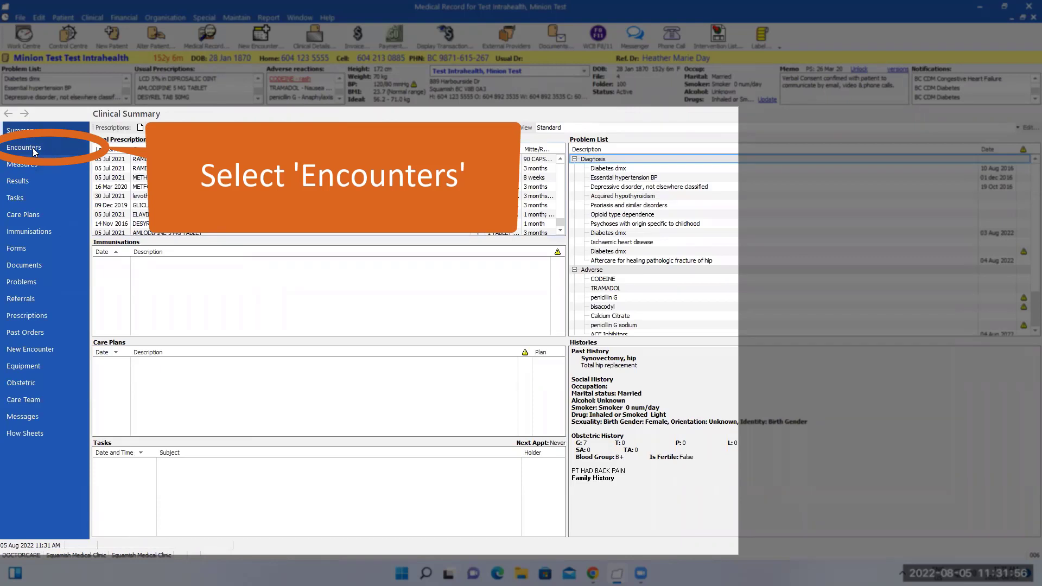
pyautogui.click(24, 147)
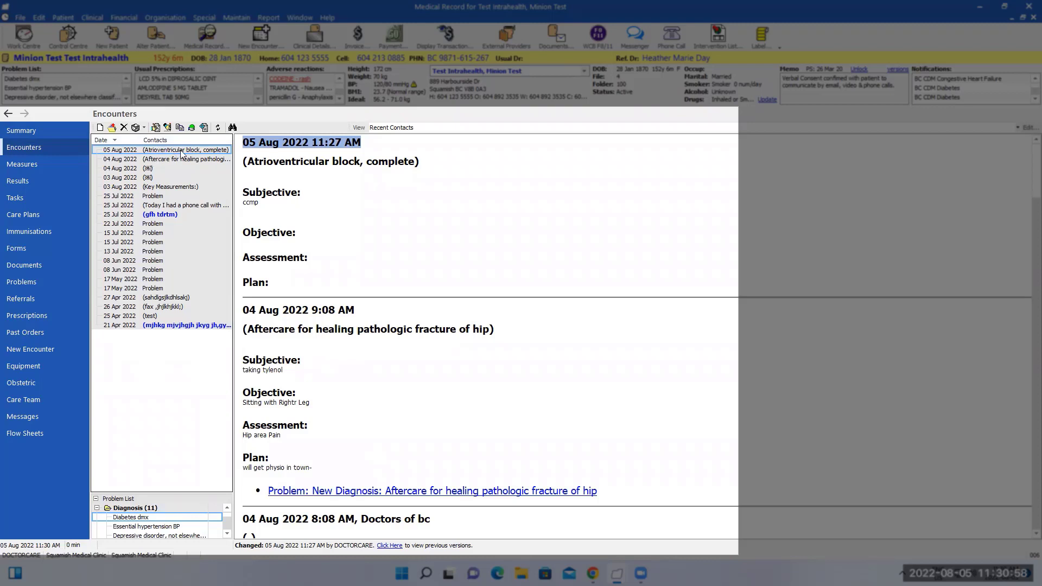
pyautogui.moveTo(195, 165)
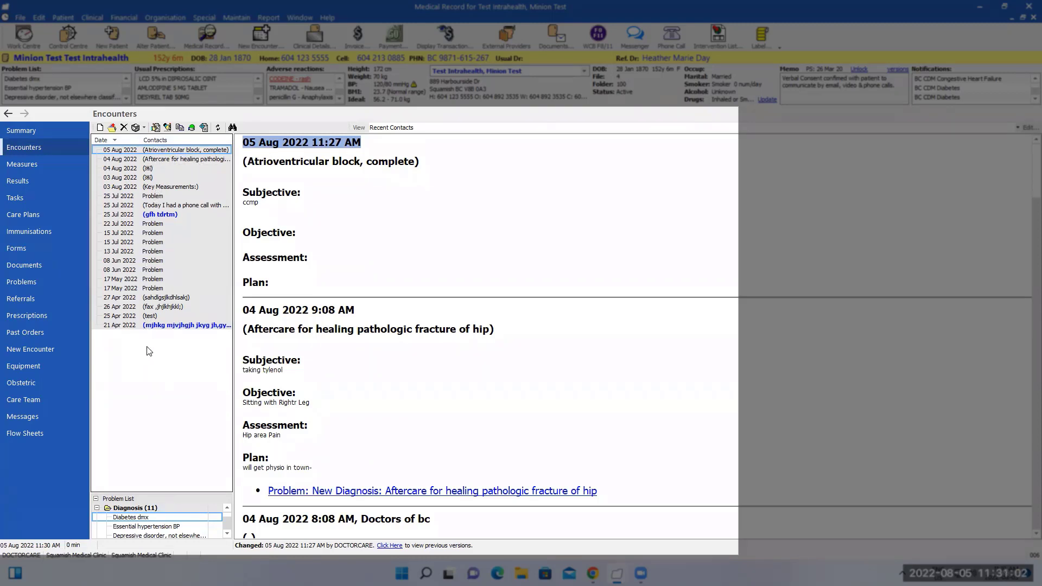
# Step: View the 04 Aug 2022 hip aftercare note, then the 03 Aug 2022 key measurements note
pyautogui.click(185, 159)
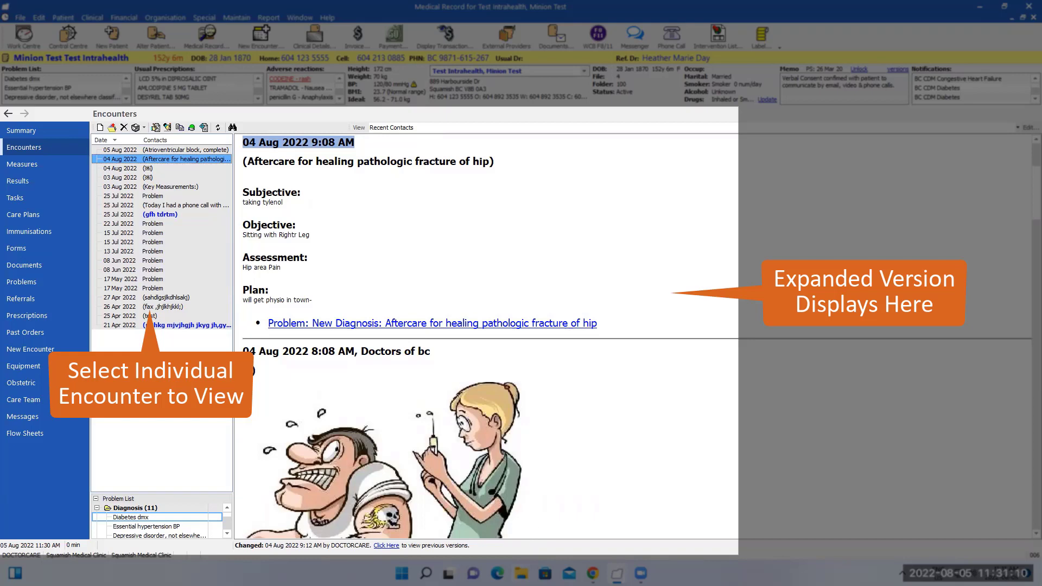
pyautogui.click(170, 187)
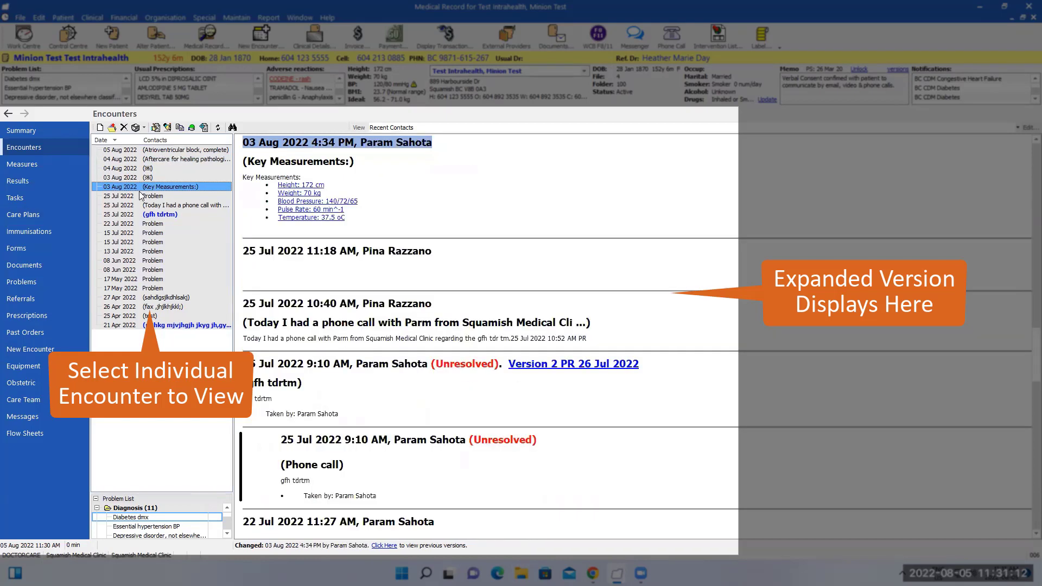